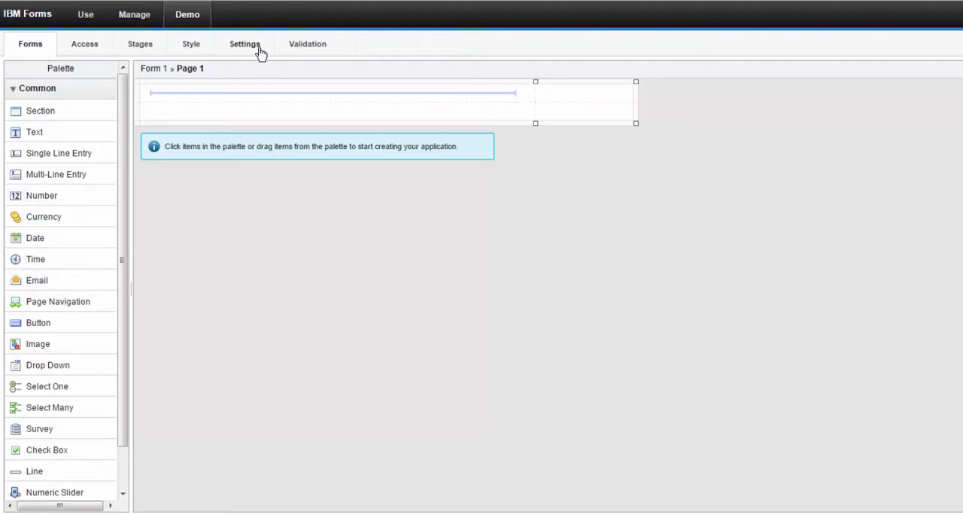
# Upload PA_enrollment1sig_editable_International_English.pdf into the application's Files under Settings.
pyautogui.click(244, 42)
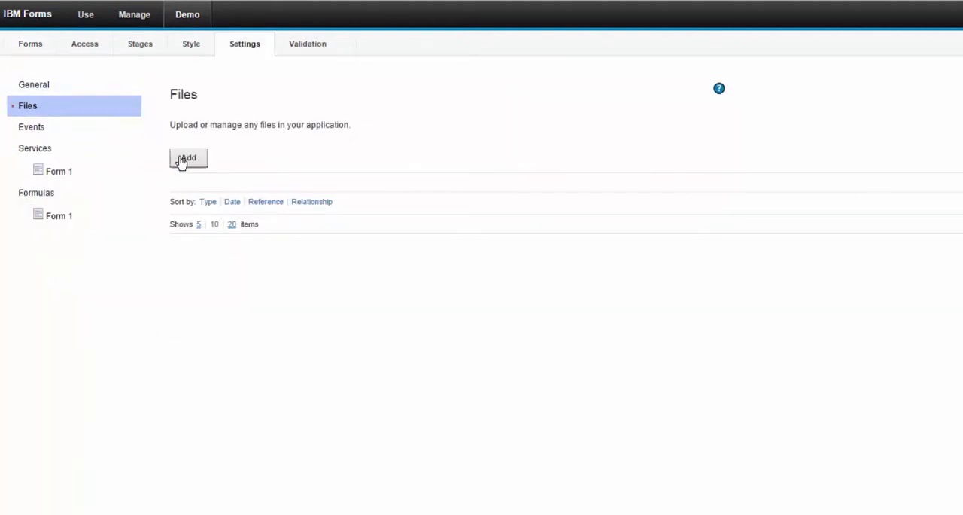
pyautogui.click(187, 157)
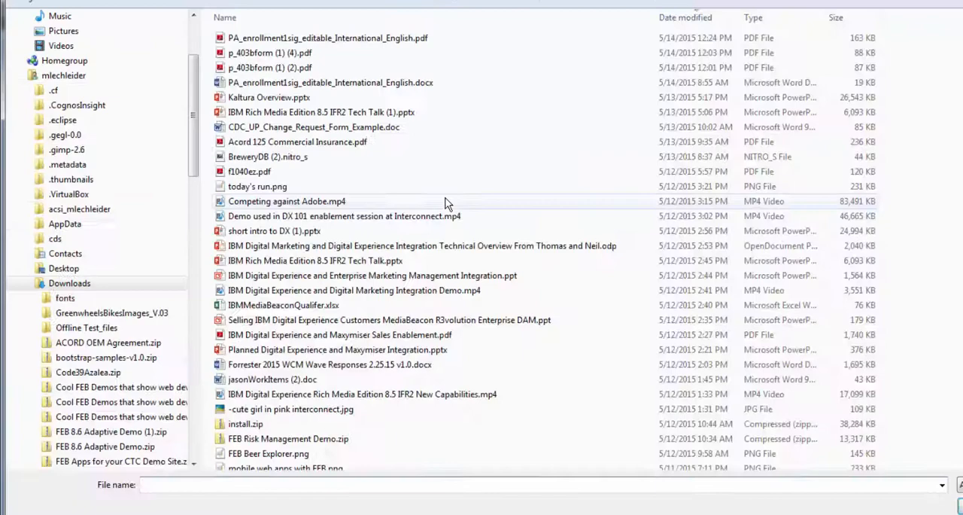
pyautogui.click(327, 37)
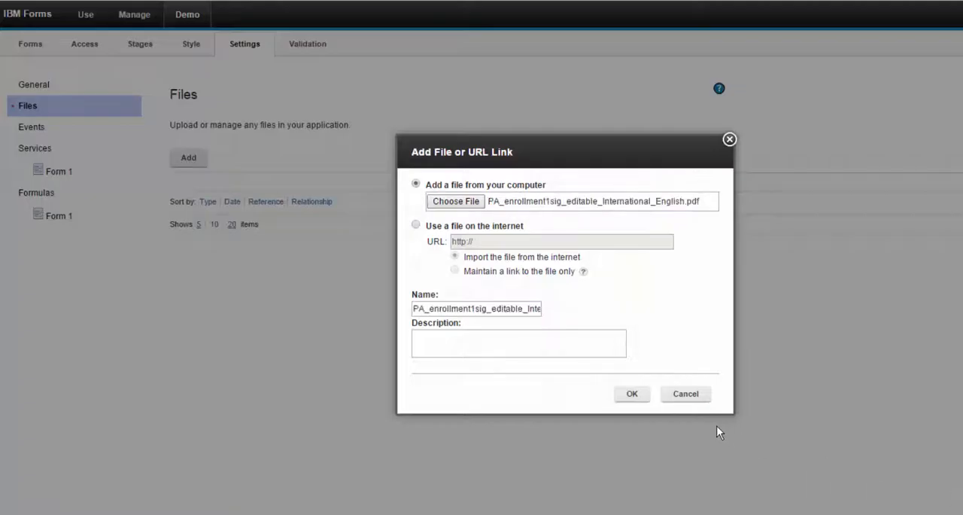
pyautogui.click(632, 393)
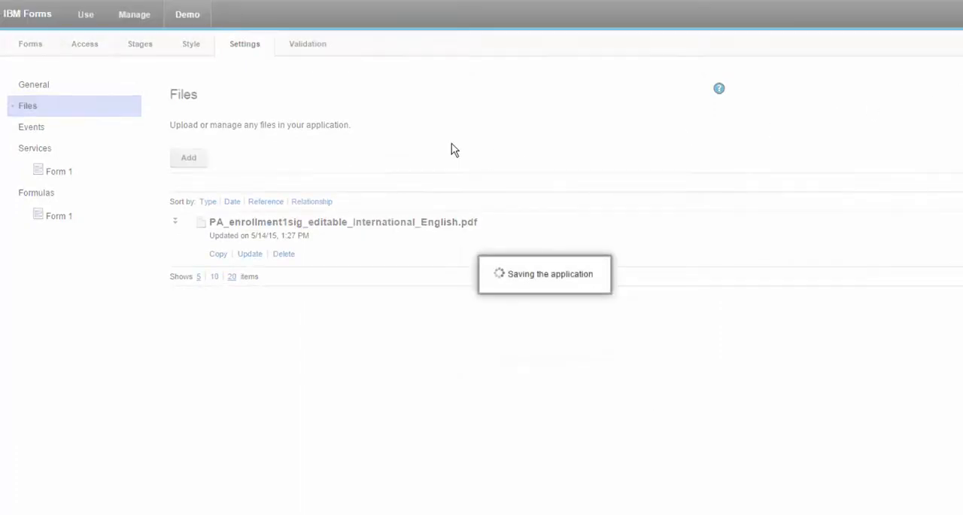
# Create a Form 1 service configuration using the Documents catalog's PA enrollment PDF service.
pyautogui.click(59, 171)
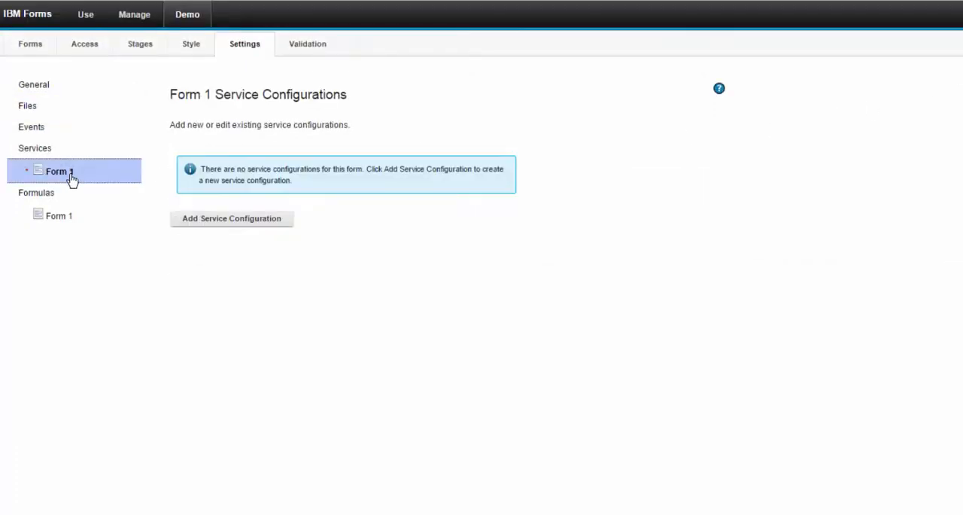
pyautogui.click(231, 219)
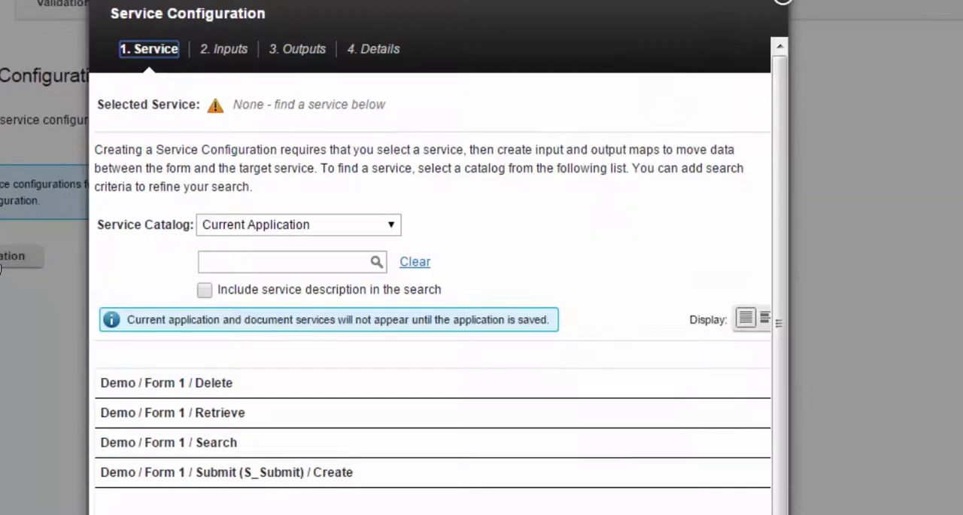
pyautogui.click(298, 224)
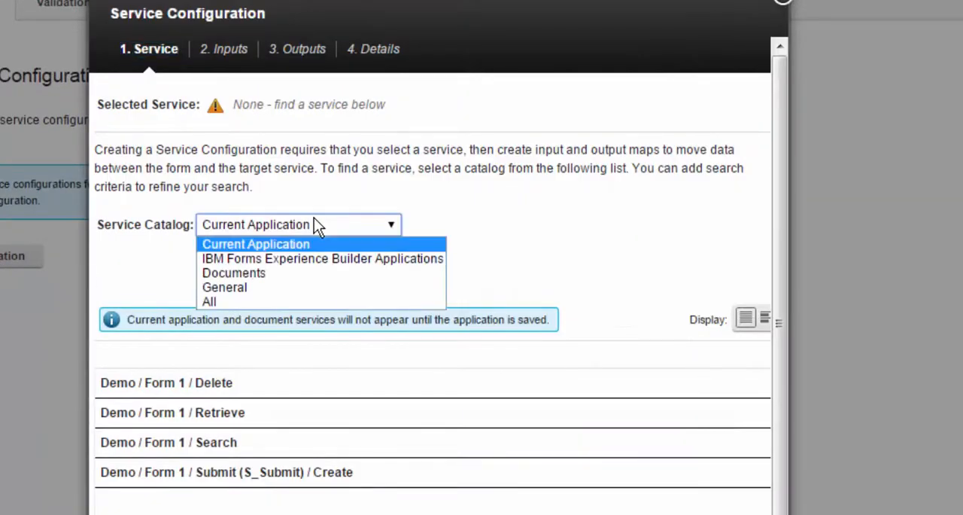
pyautogui.click(234, 272)
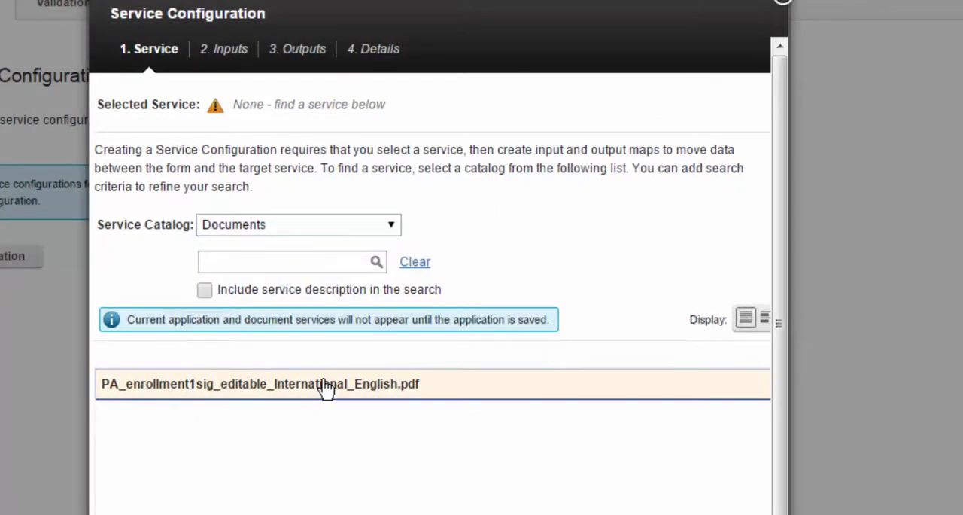
pyautogui.click(259, 384)
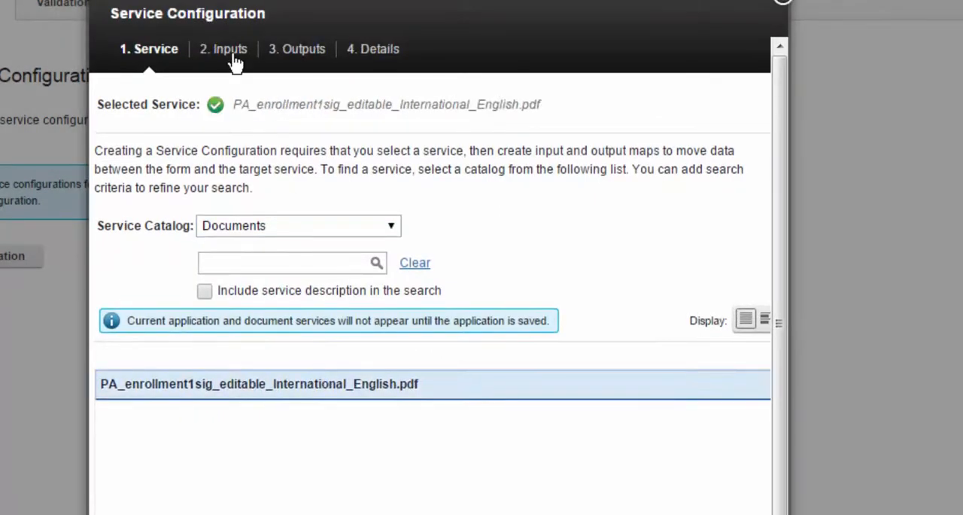
# Go to the Inputs step and browse the PDF target fields such as City_3 and Fax_3.
pyautogui.click(224, 49)
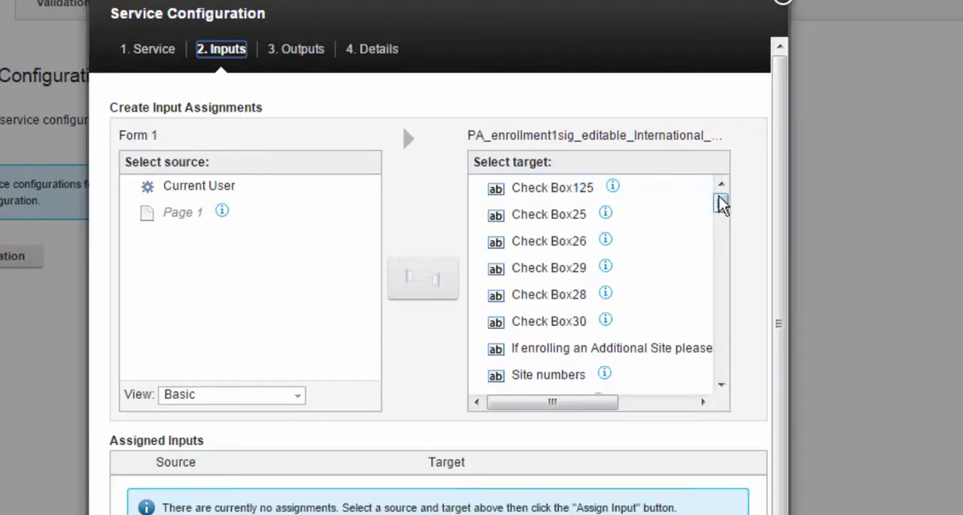
pyautogui.scroll(-3)
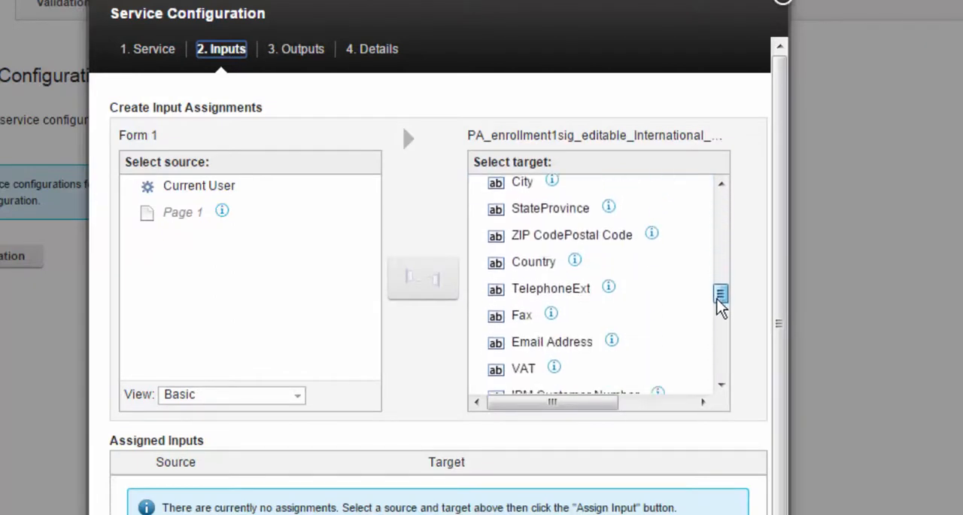
pyautogui.scroll(-3)
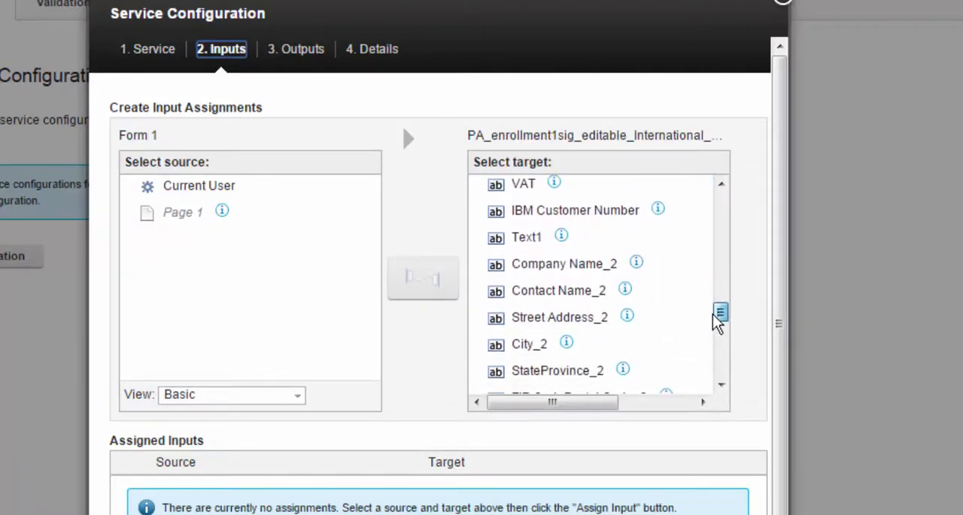
pyautogui.scroll(-3)
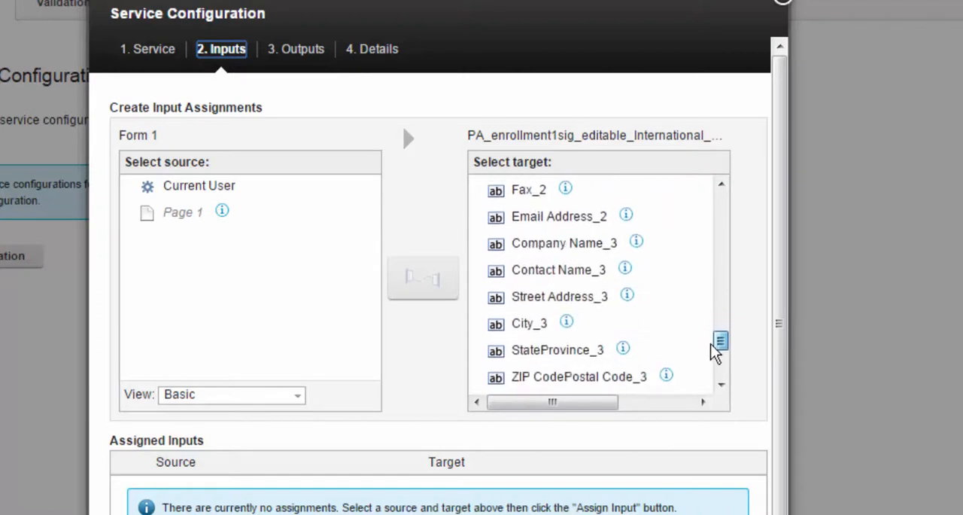
pyautogui.scroll(-3)
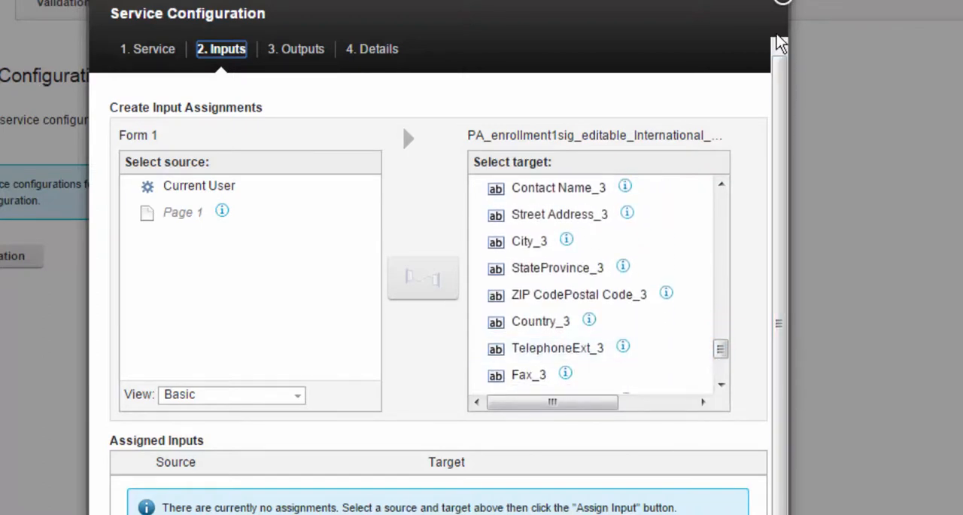
# Launch Passport Advantage Enrollment from Manage and start it as a Commercial Originating Site.
pyautogui.click(782, 3)
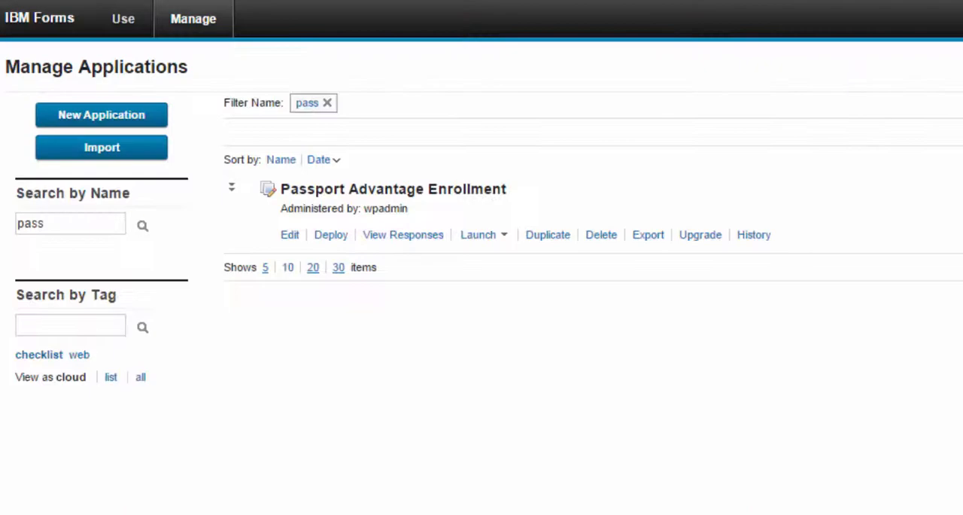
pyautogui.click(478, 234)
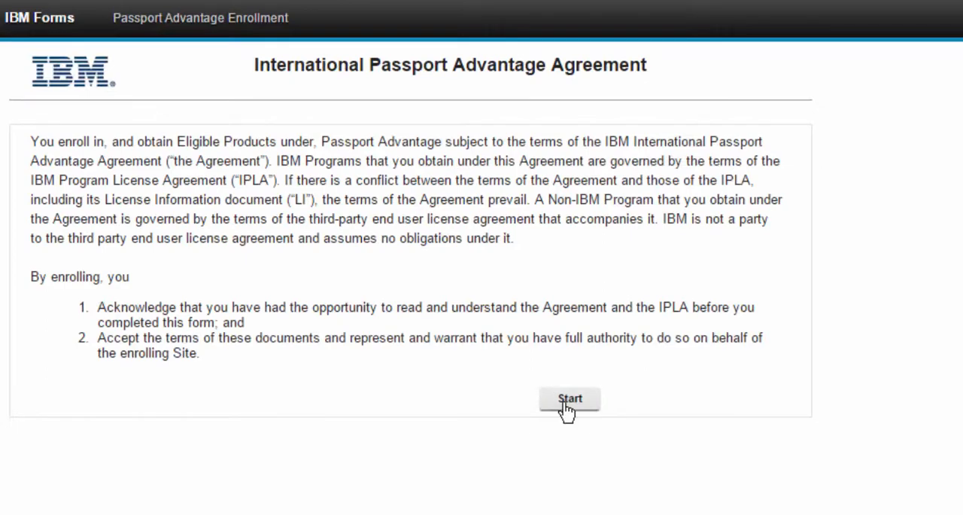
pyautogui.click(569, 399)
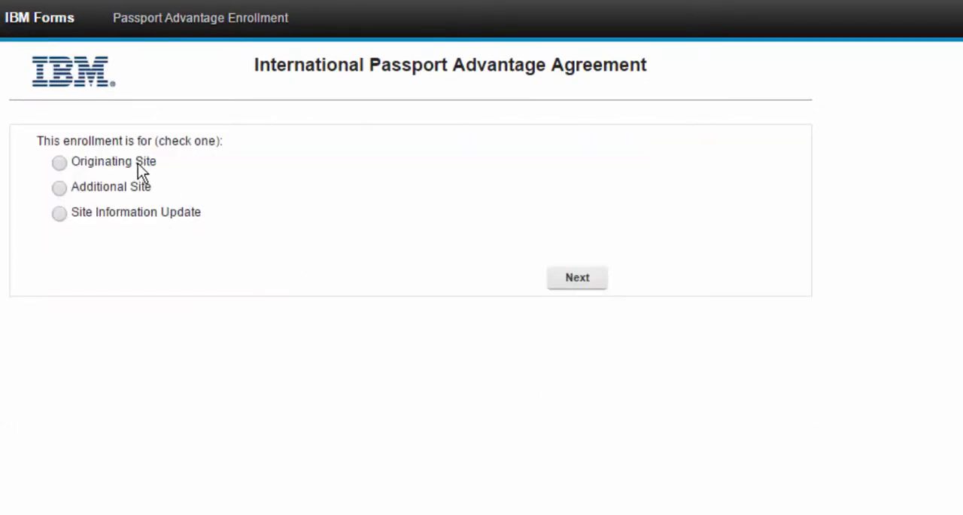
pyautogui.click(60, 187)
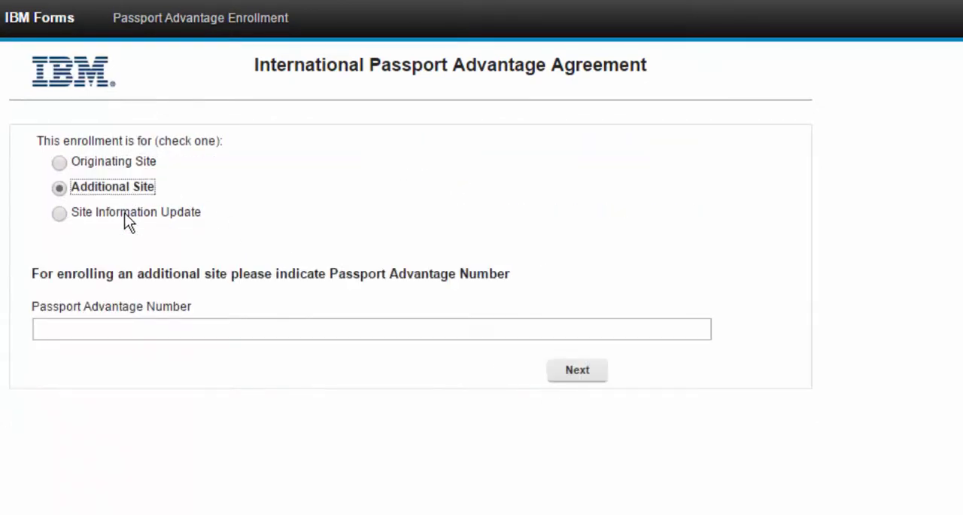
pyautogui.click(60, 161)
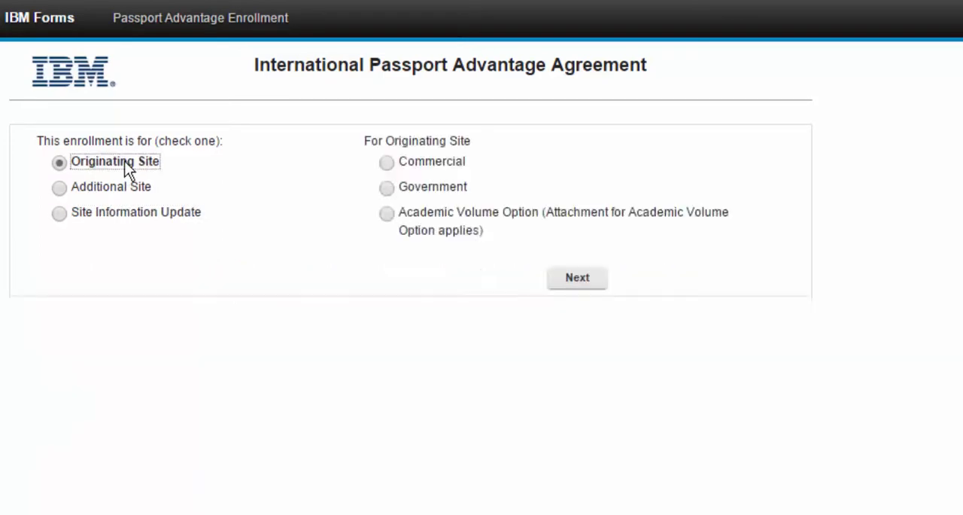
pyautogui.click(386, 162)
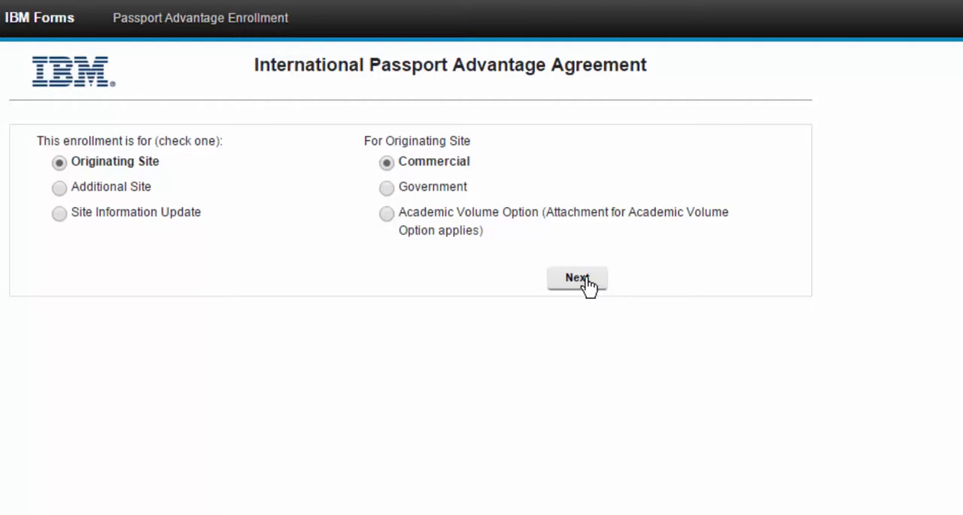
pyautogui.click(578, 278)
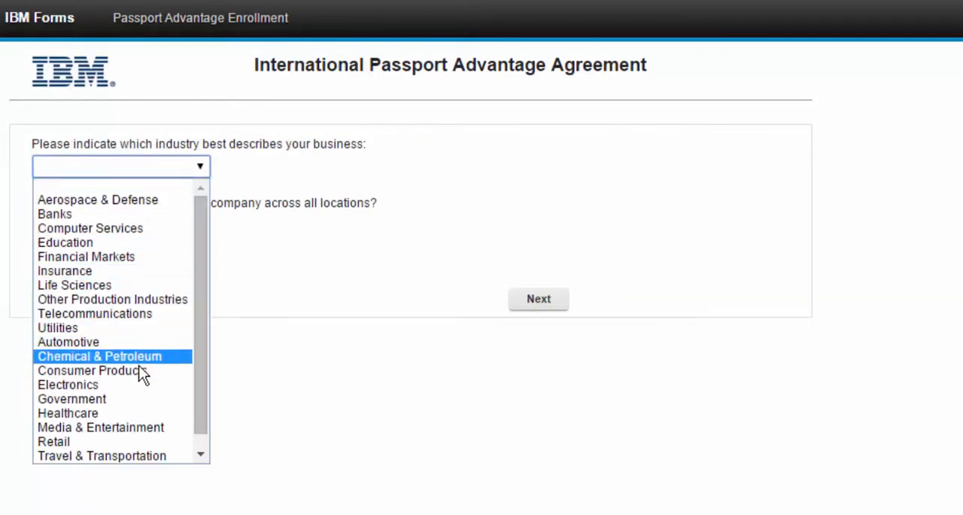
# Choose the Consumer Products industry and continue to the Primary Contact page.
pyautogui.click(88, 371)
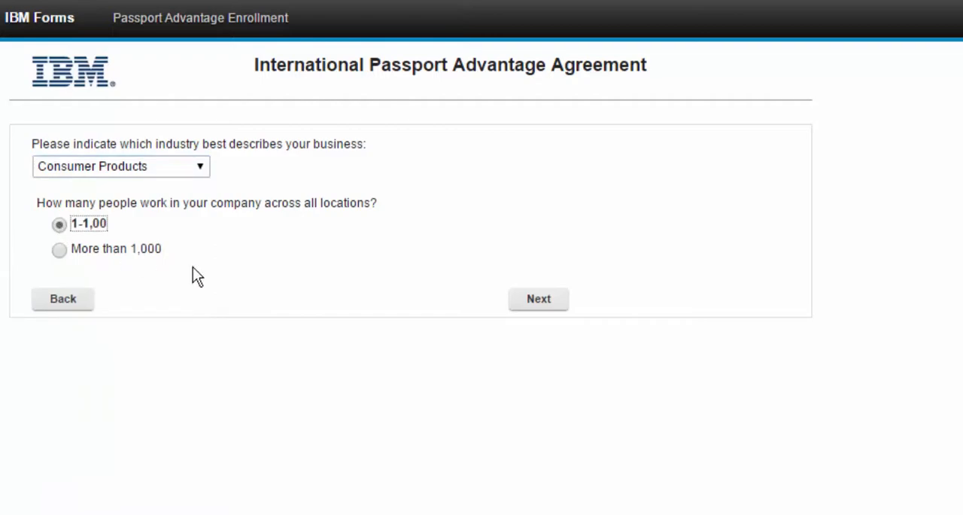
pyautogui.click(538, 298)
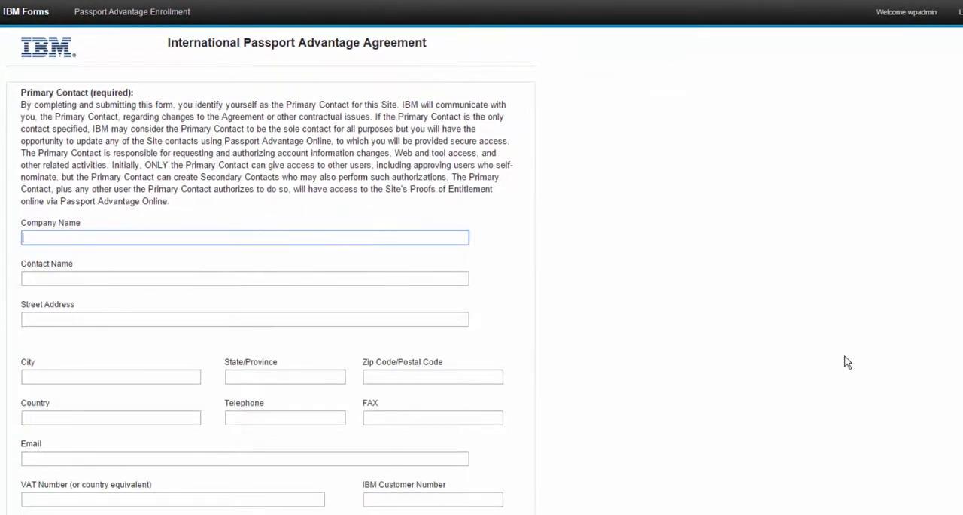
# Enter Greenwheels as primary contact and copy it into the administration and technical contacts.
pyautogui.write('Greenwheels')
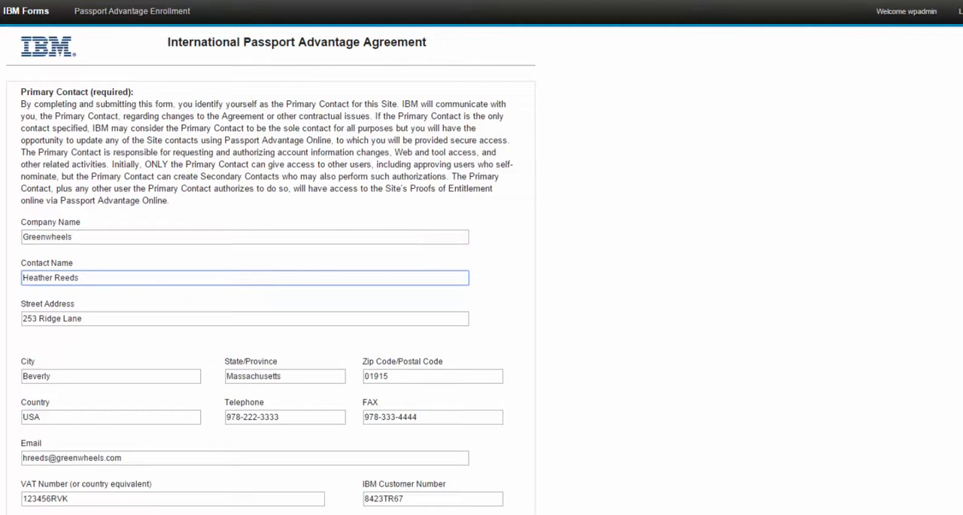
pyautogui.scroll(-3)
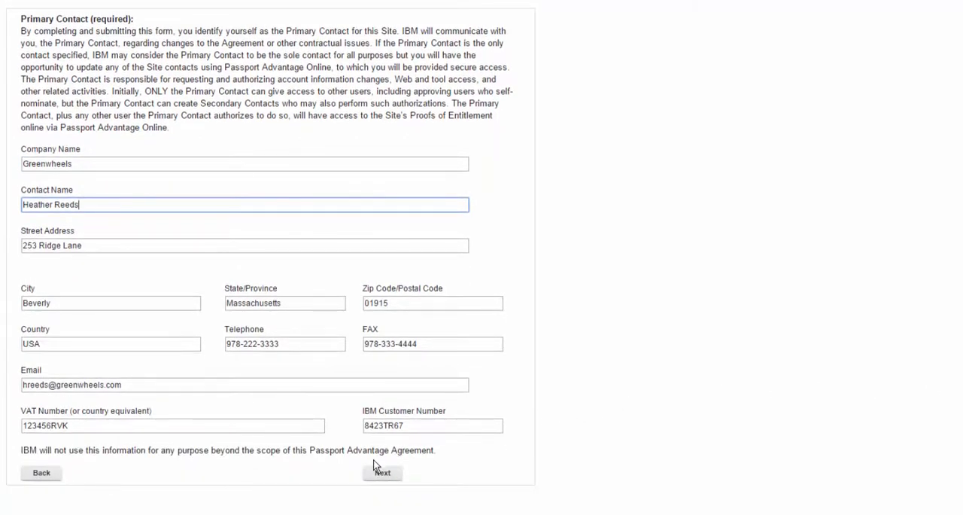
pyautogui.click(382, 473)
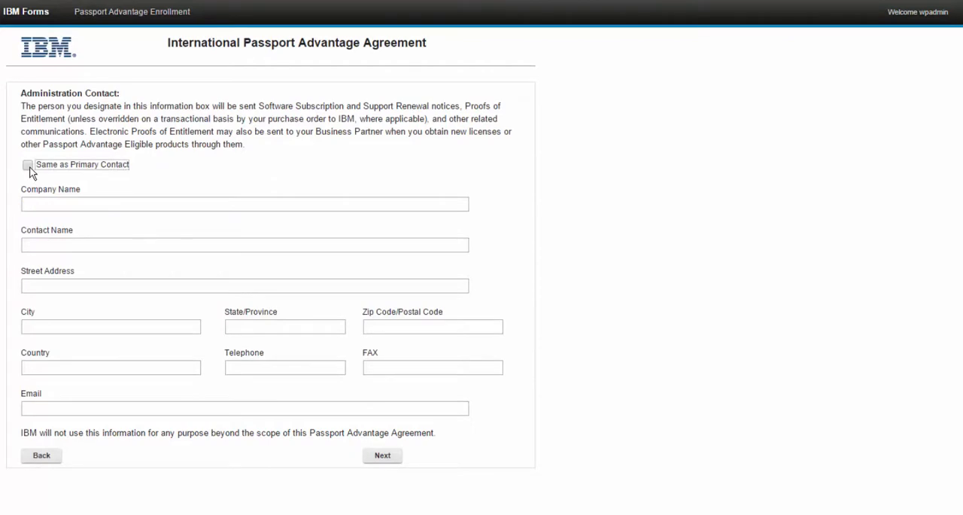
pyautogui.click(28, 164)
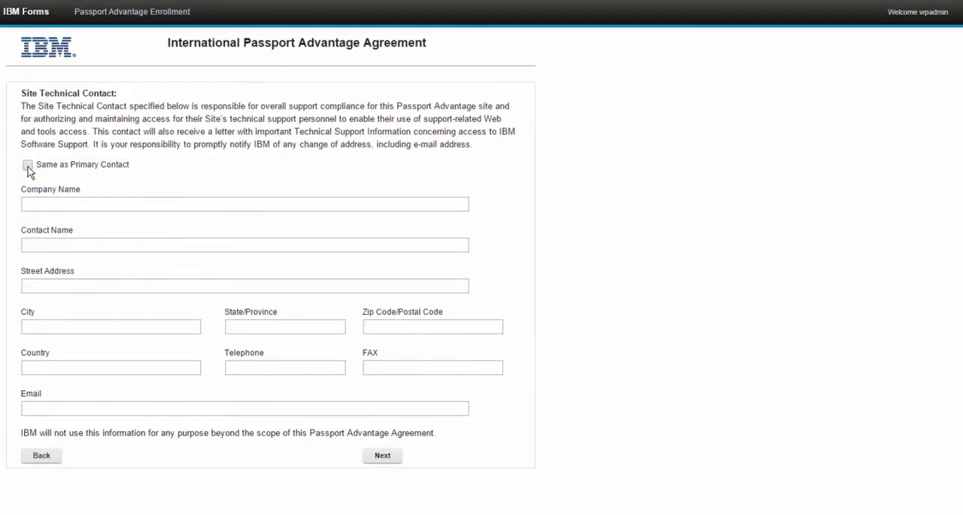
pyautogui.click(28, 164)
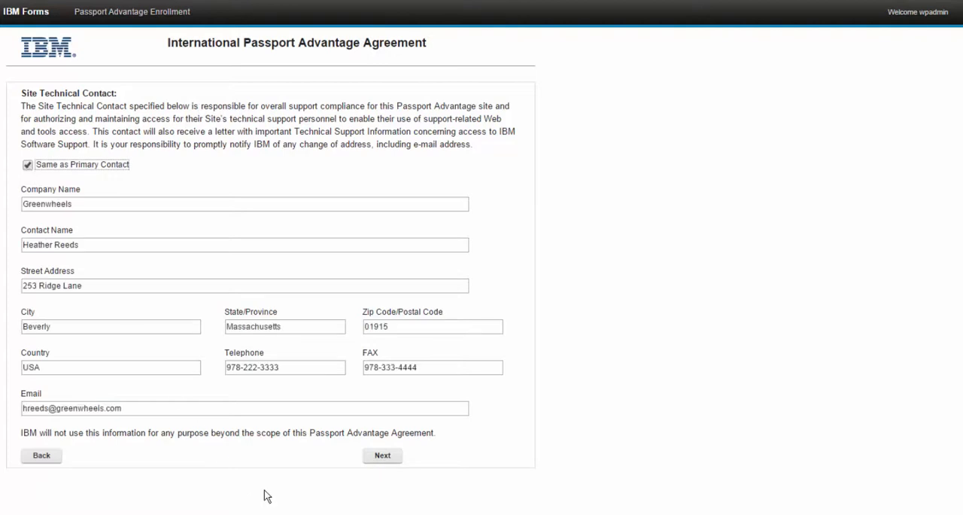
pyautogui.click(382, 455)
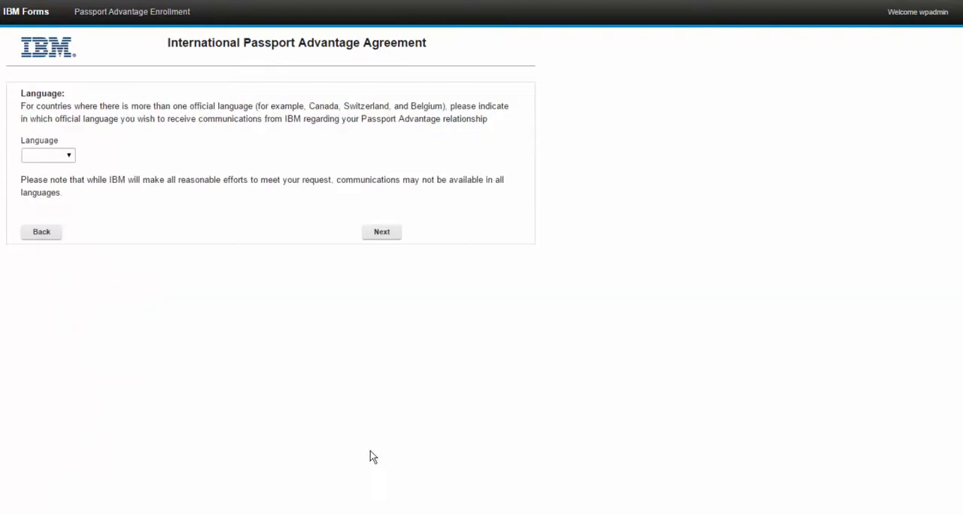
# Choose English as the communication language and reach the Authorized Signature page.
pyautogui.click(48, 155)
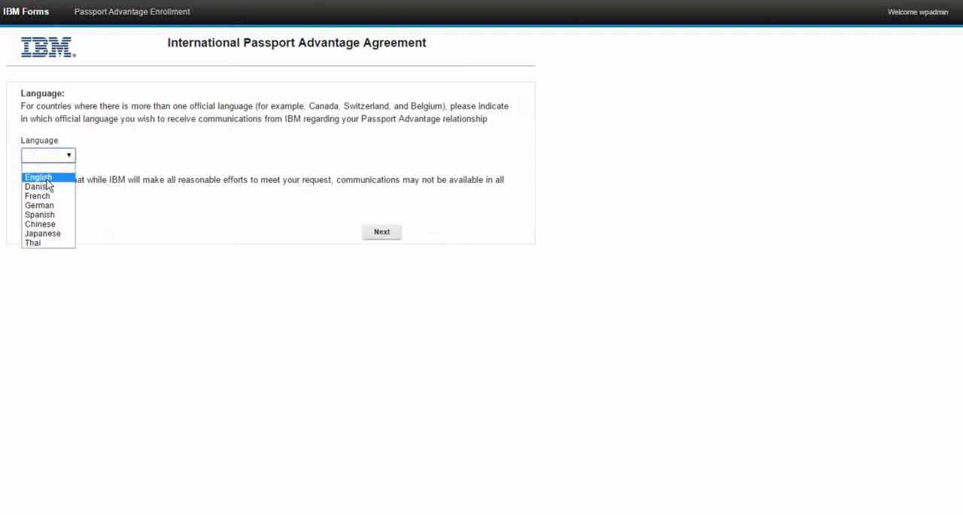
pyautogui.click(382, 231)
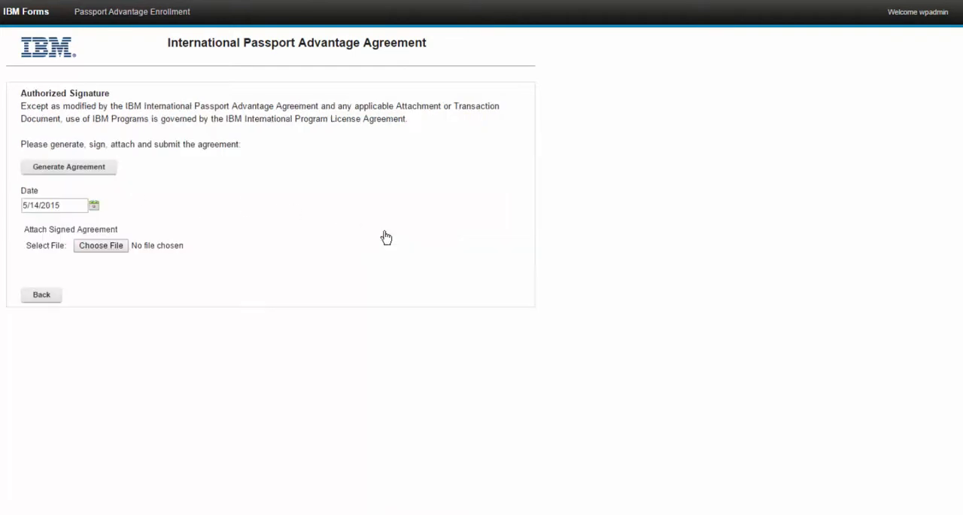
pyautogui.moveTo(81, 171)
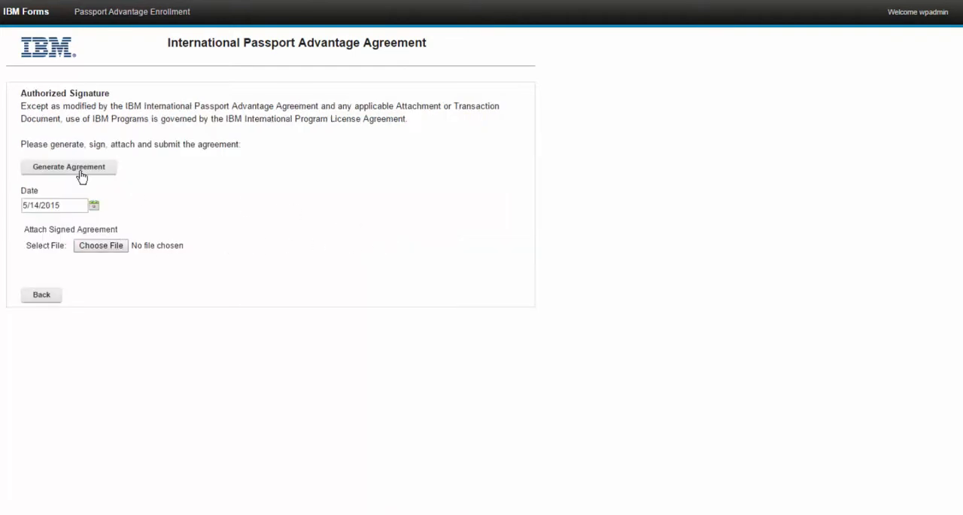
# Generate the agreement PDF and review its prefilled Greenwheels contact details.
pyautogui.click(68, 167)
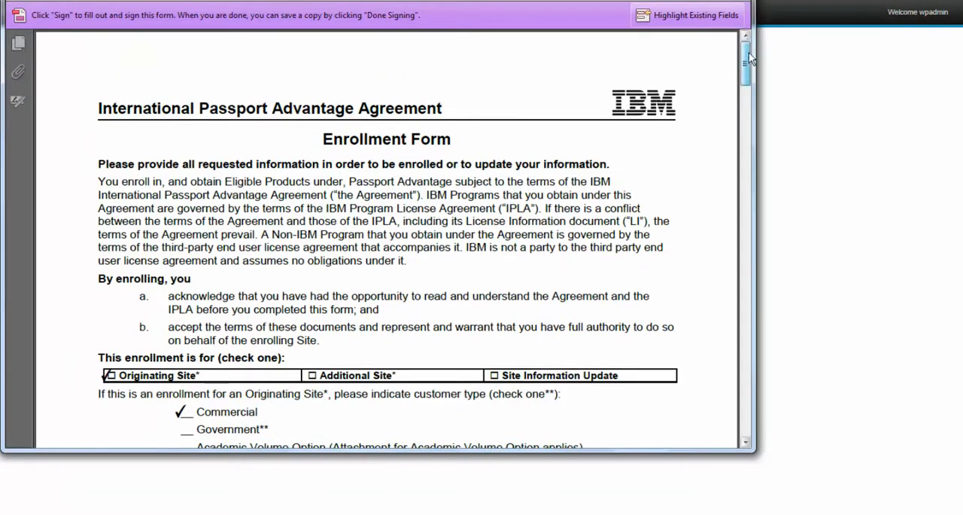
pyautogui.scroll(-3)
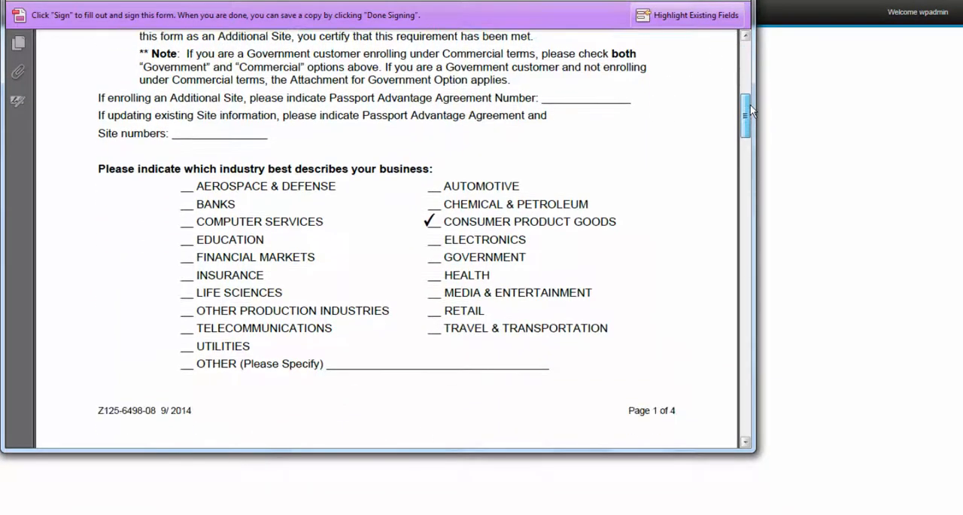
pyautogui.scroll(-3)
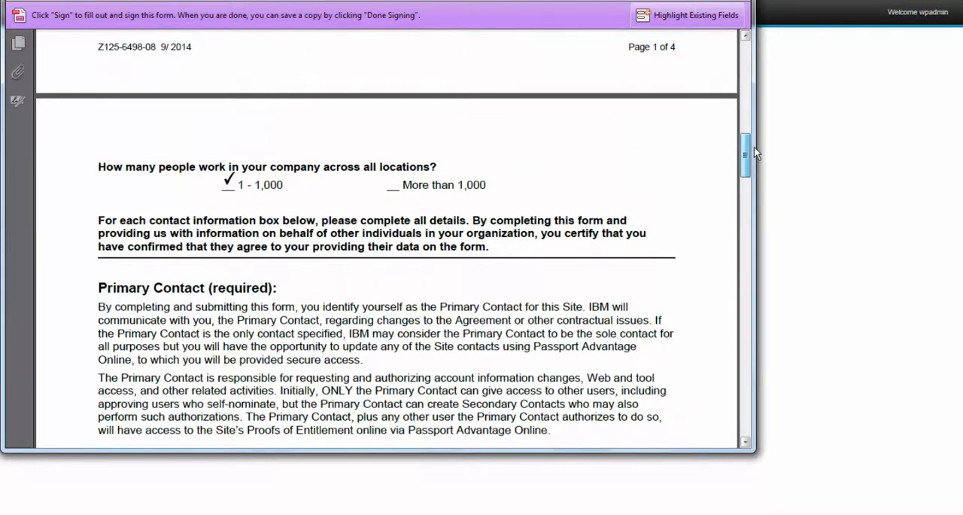
pyautogui.scroll(-3)
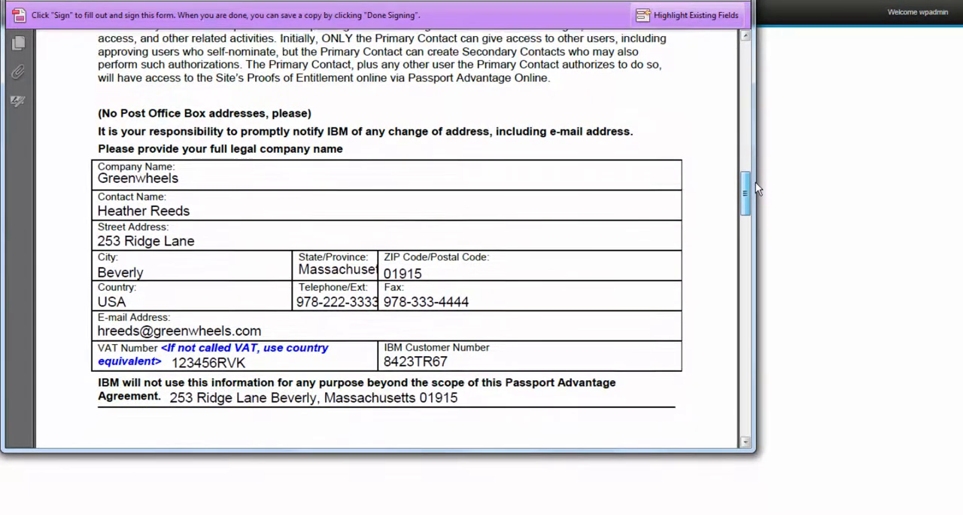
pyautogui.scroll(-3)
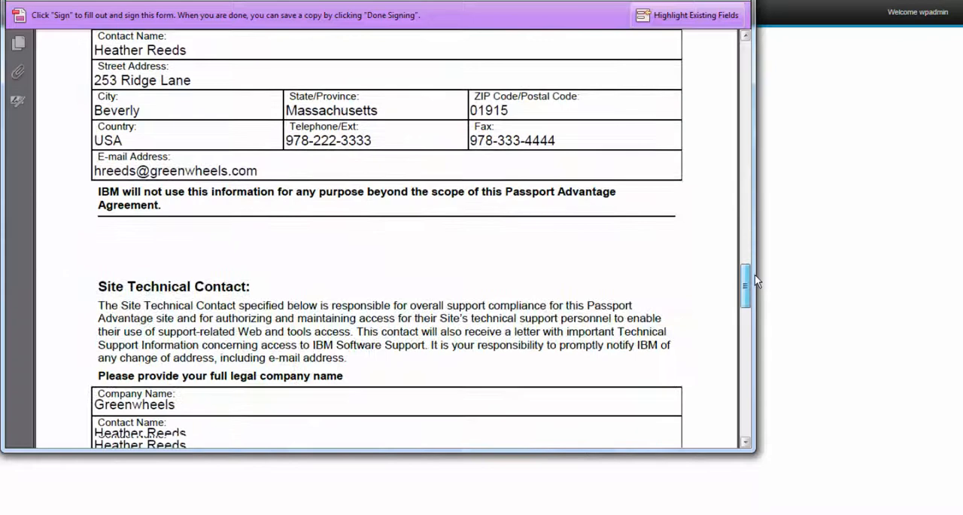
pyautogui.scroll(-3)
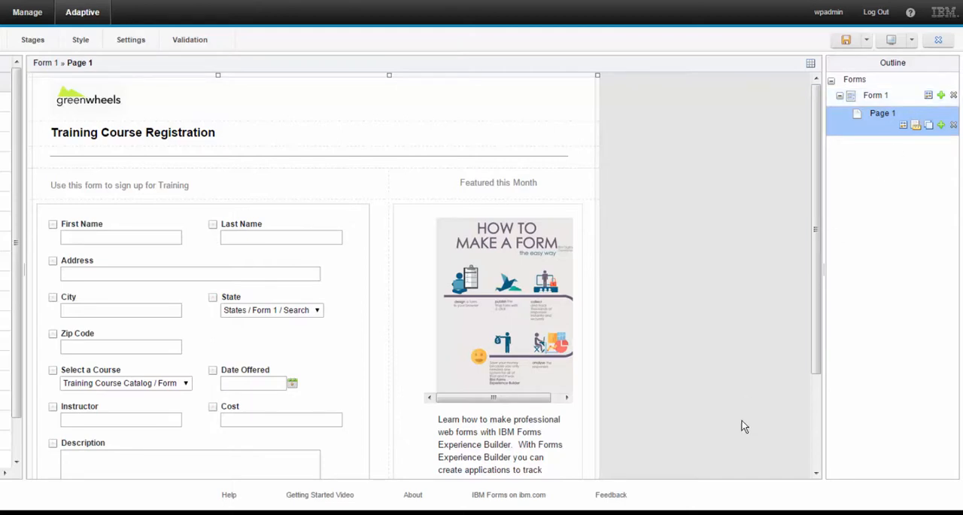
# Edit the properties of Form 1 from the Outline panel.
pyautogui.click(930, 96)
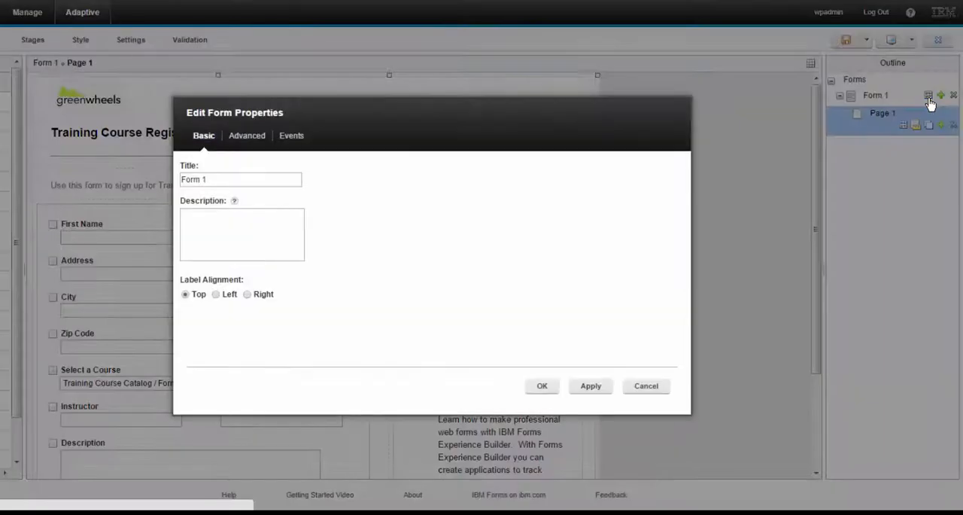
# Keep 'Show the success message page' on the Advanced settings and move to Stages.
pyautogui.click(247, 135)
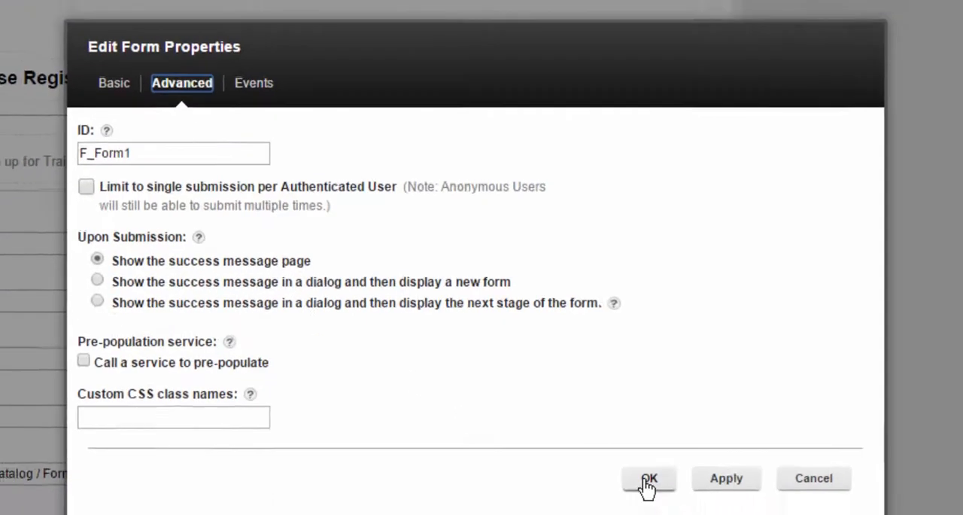
pyautogui.click(649, 478)
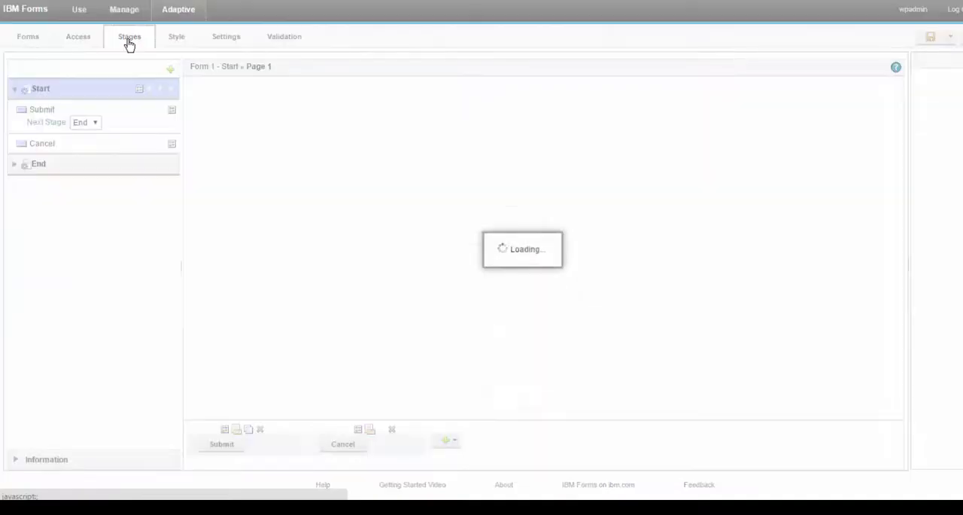
pyautogui.click(171, 110)
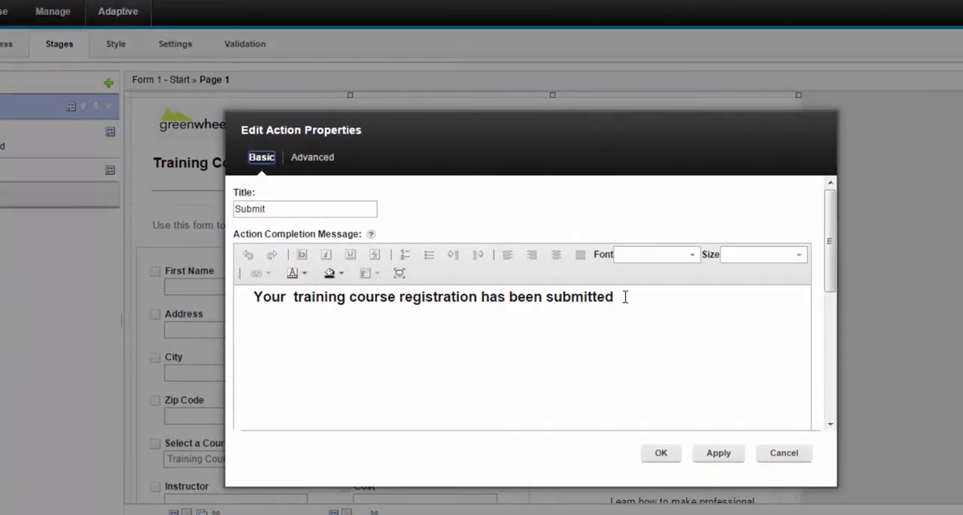
# Set the Submit completion message to 'Your training course registration has been submitted'.
pyautogui.tripleClick(433, 296)
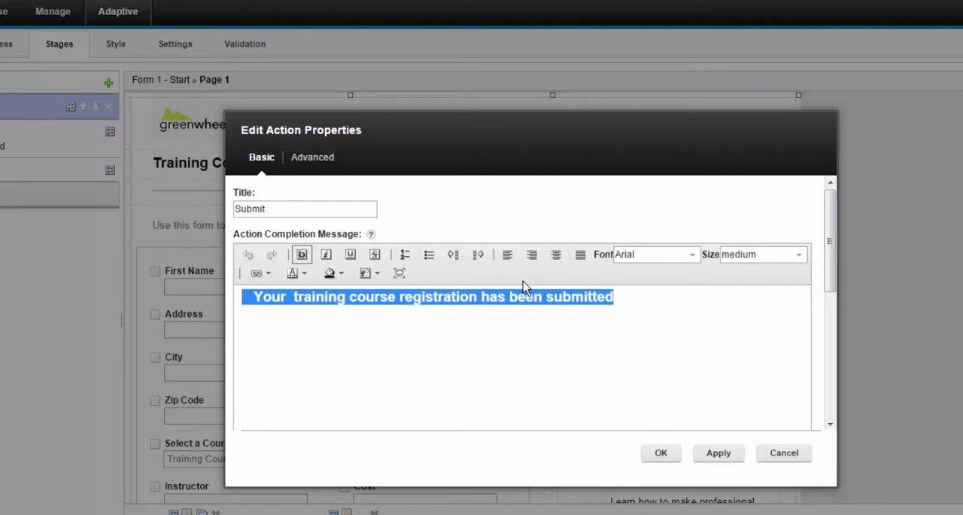
pyautogui.click(293, 273)
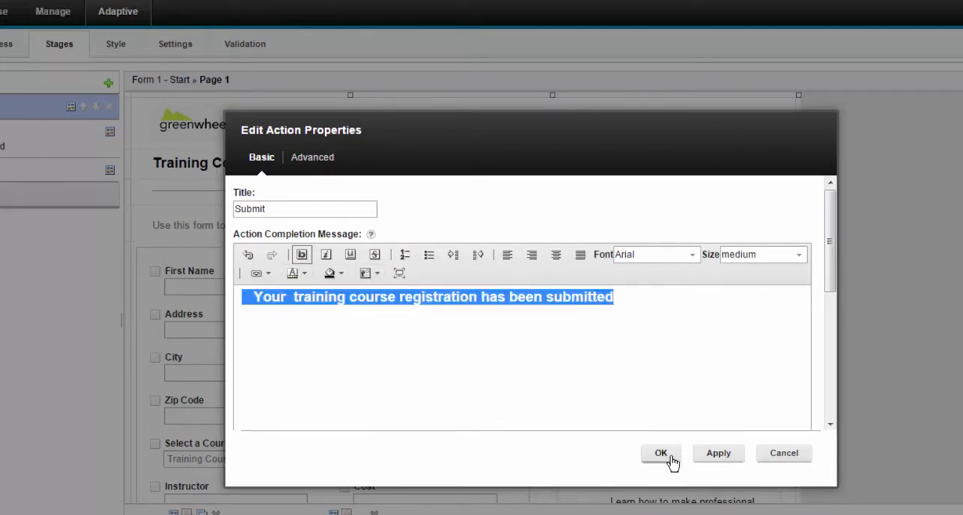
pyautogui.click(661, 452)
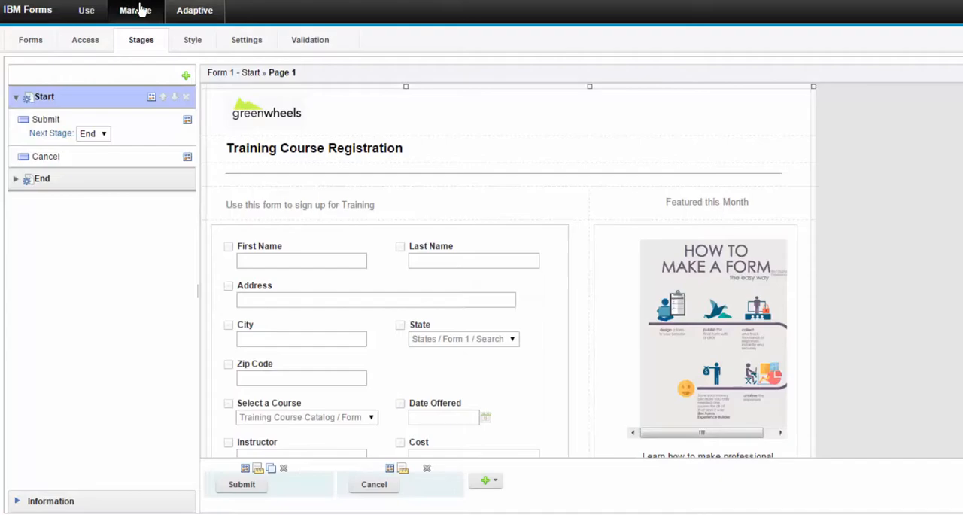
# Deploy the Adaptive application from Manage, updating it with the latest changes.
pyautogui.click(136, 9)
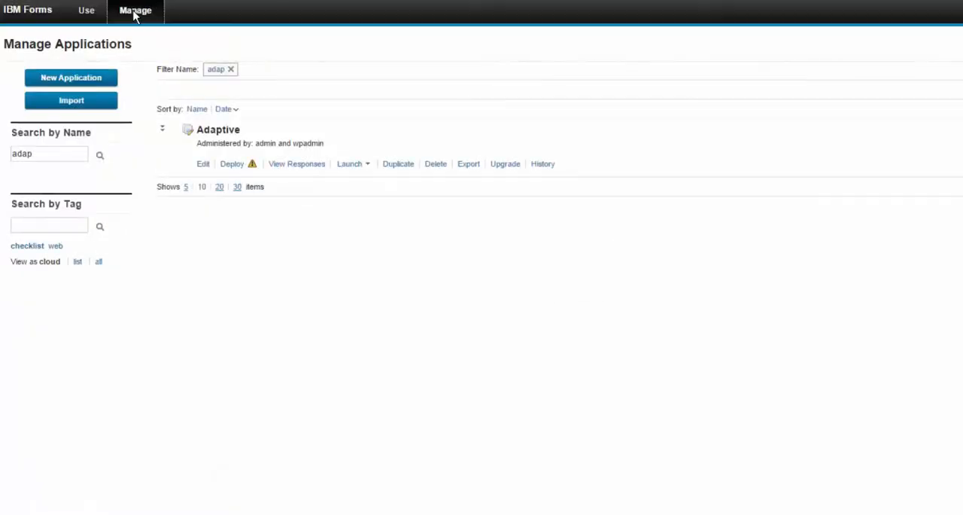
pyautogui.moveTo(252, 163)
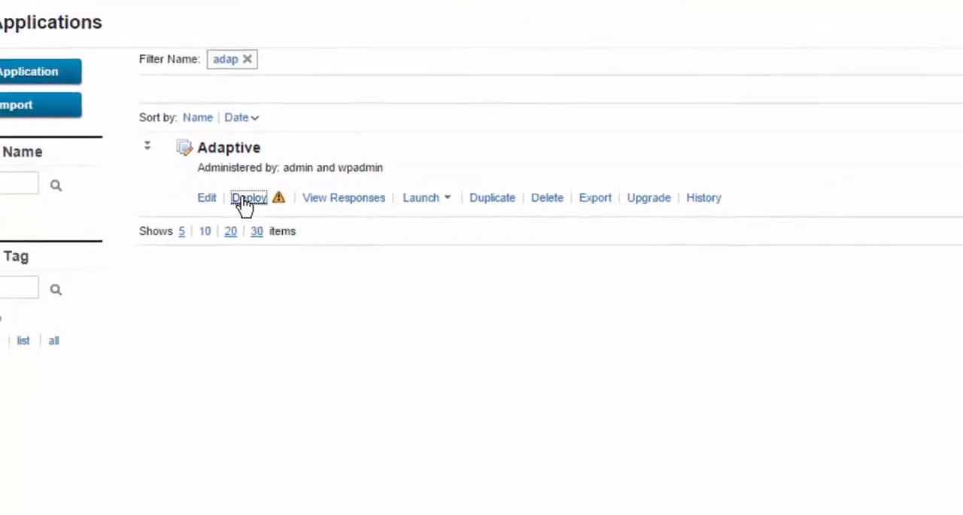
pyautogui.click(248, 197)
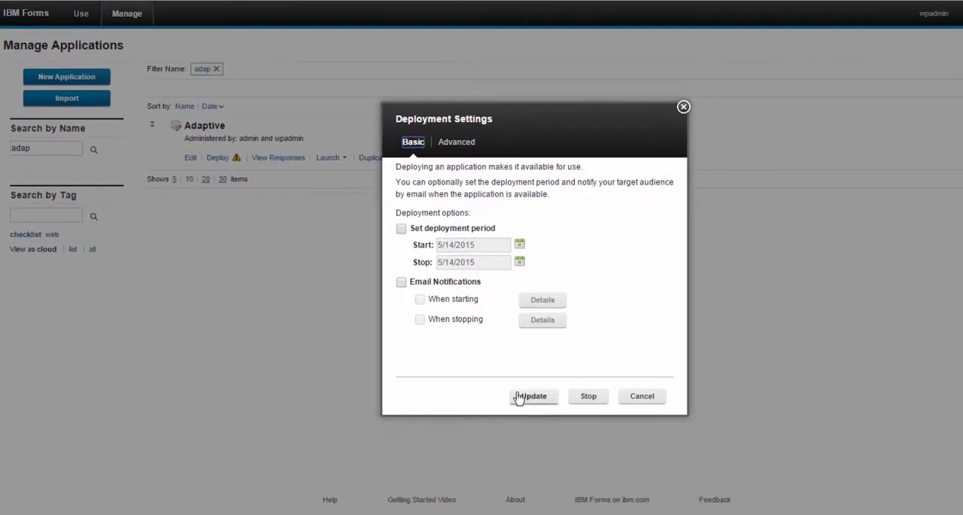
pyautogui.click(534, 396)
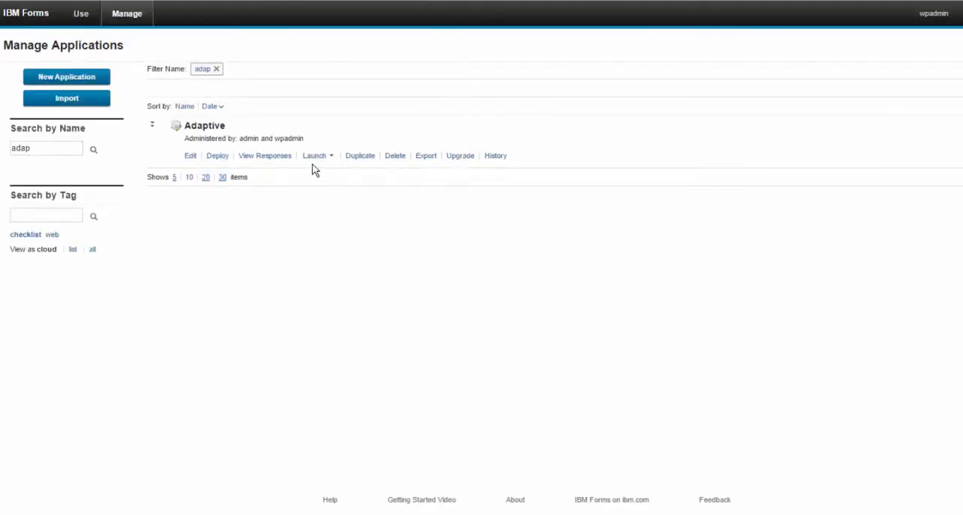
# Launch the Adaptive form and autofill the contact details from a saved entry.
pyautogui.click(315, 156)
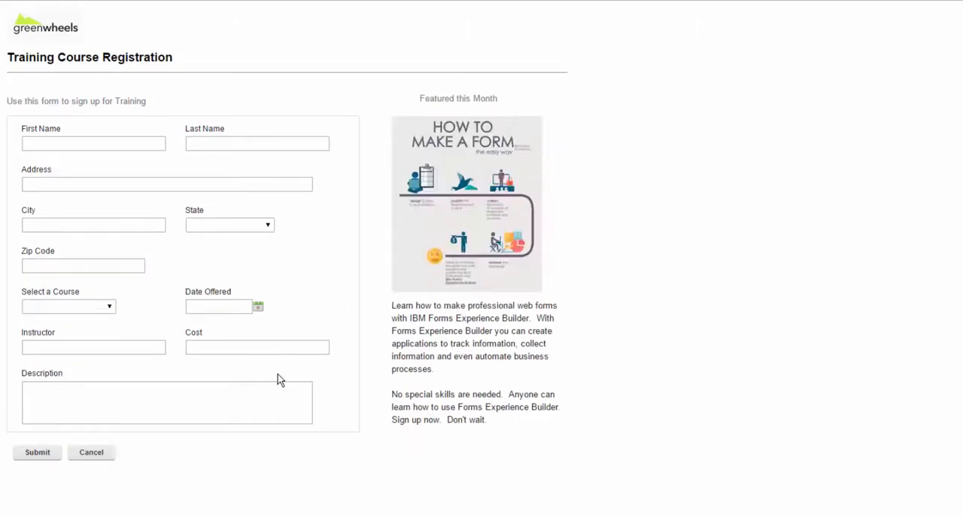
pyautogui.click(93, 144)
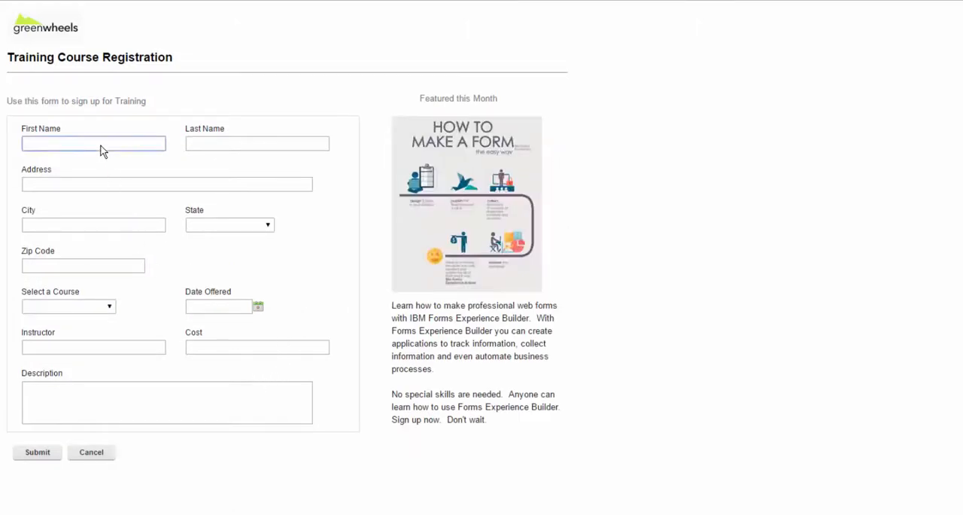
pyautogui.write('M')
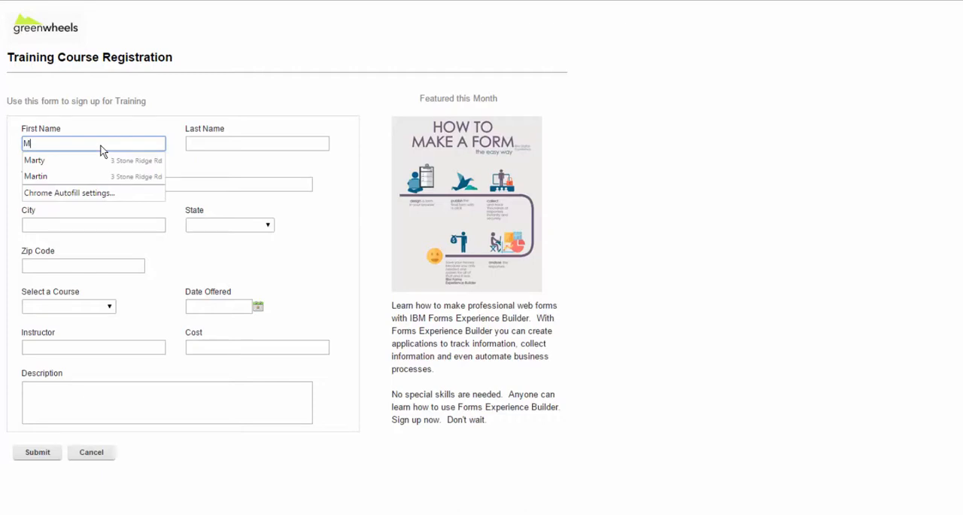
pyautogui.click(34, 160)
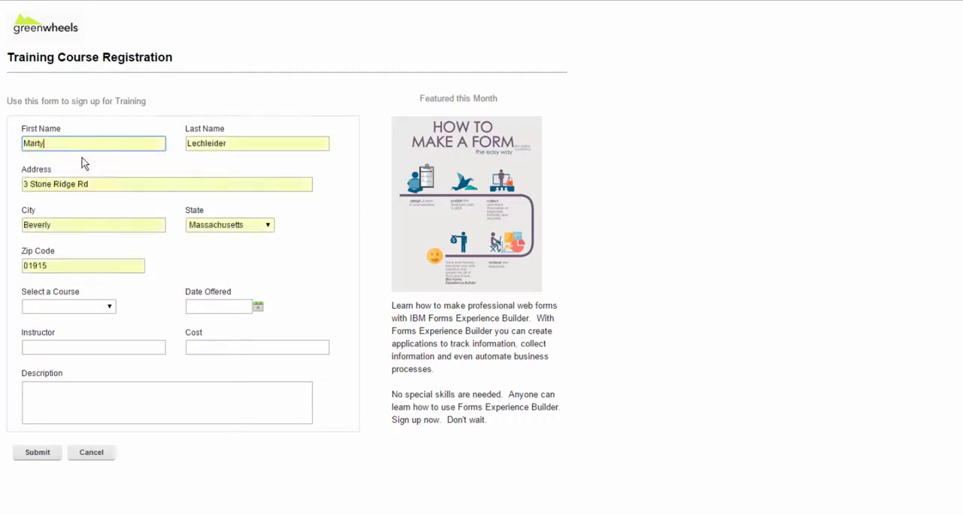
# Select the New Hire Orientation course and submit the registration.
pyautogui.click(68, 305)
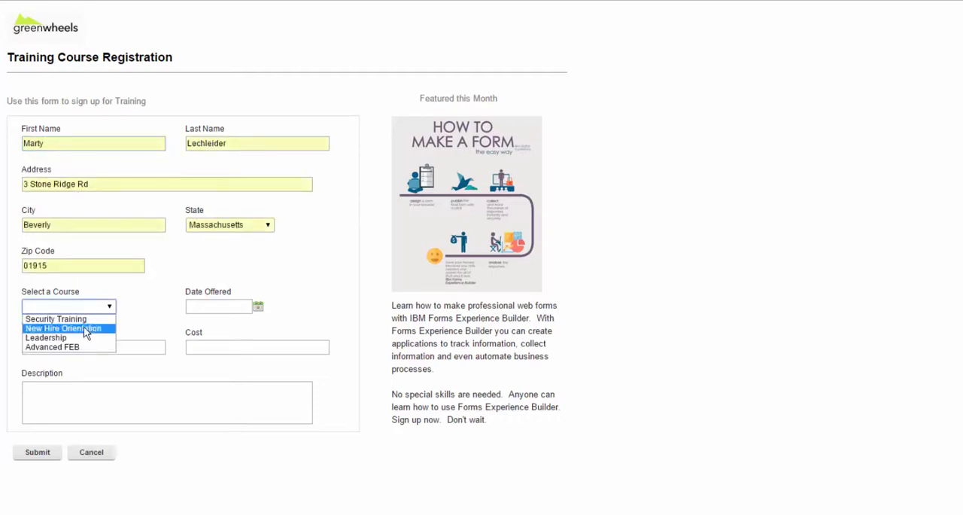
pyautogui.click(64, 328)
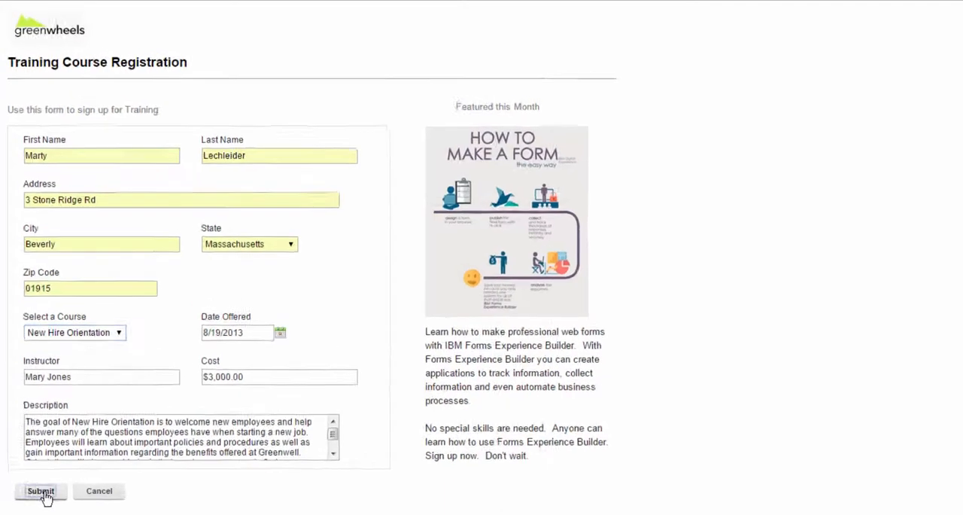
pyautogui.click(41, 491)
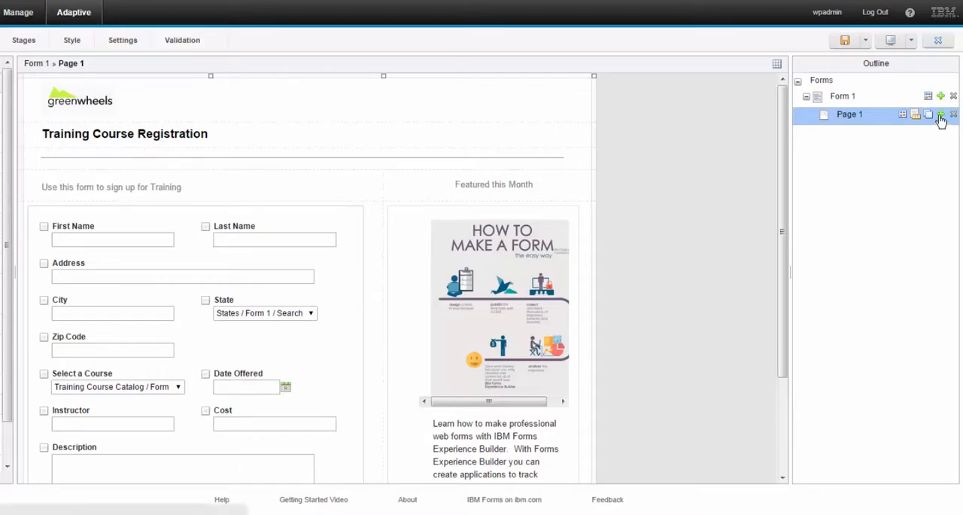
# Add a second page named New Page after Page 1.
pyautogui.click(940, 115)
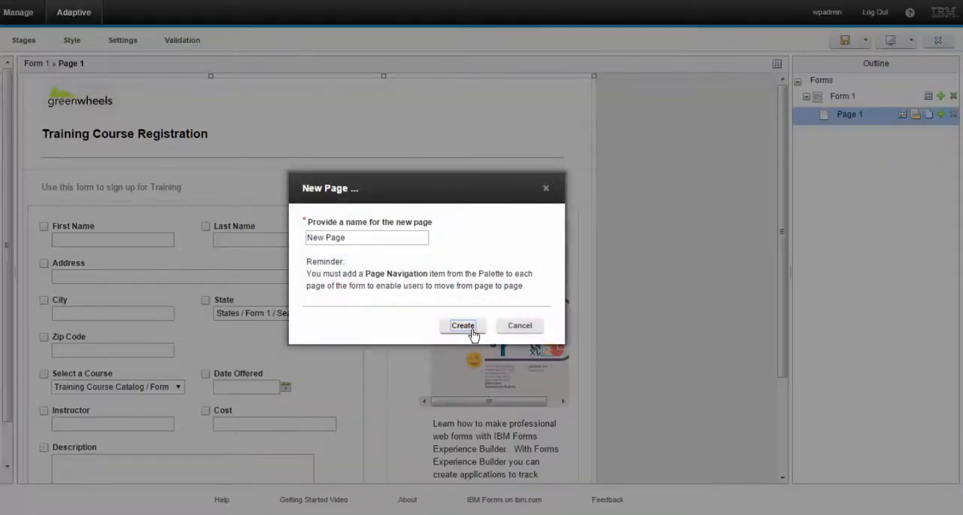
pyautogui.click(463, 325)
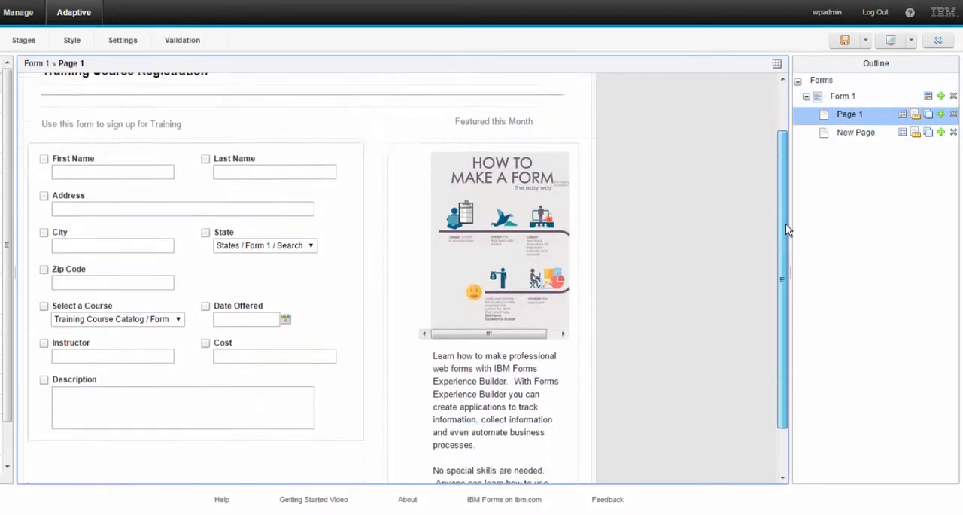
# Move the featured description text and the registration fields section onto New Page.
pyautogui.scroll(-3)
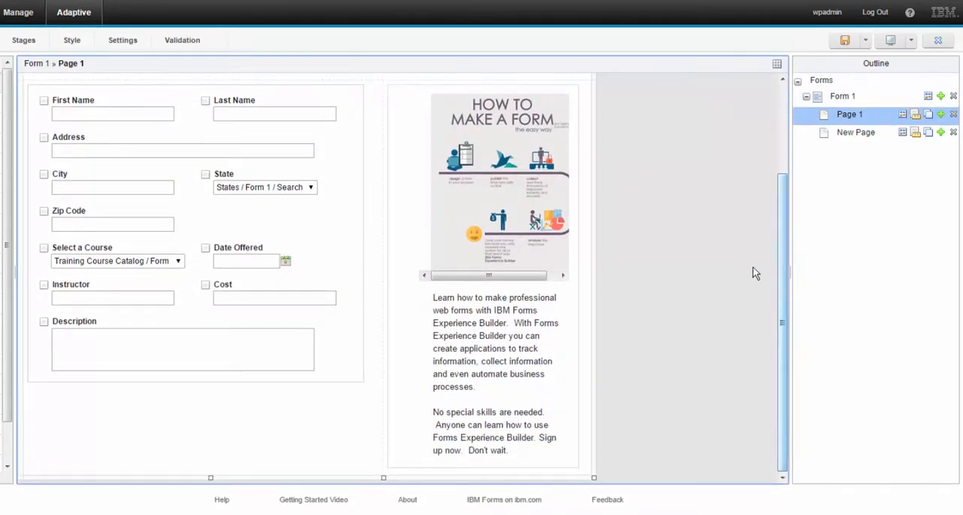
pyautogui.click(493, 347)
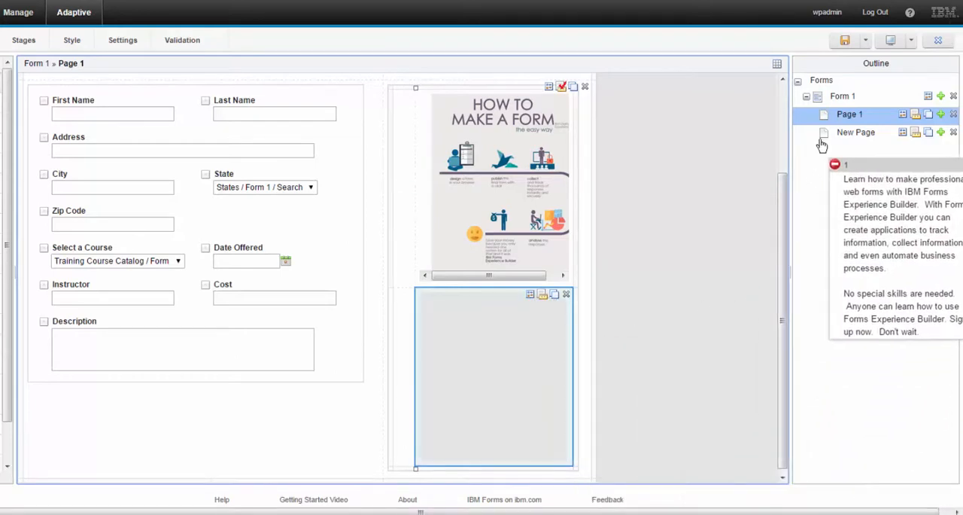
pyautogui.click(856, 132)
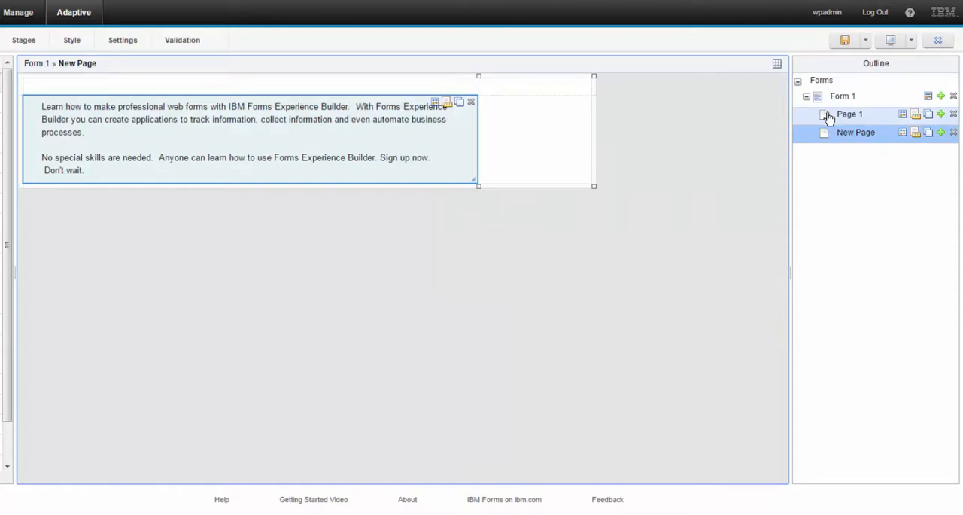
pyautogui.click(849, 114)
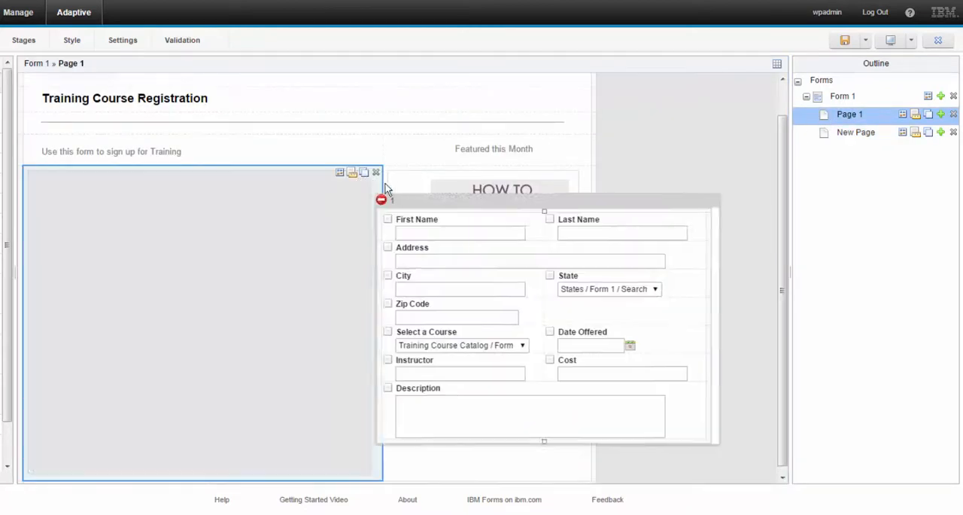
pyautogui.click(856, 132)
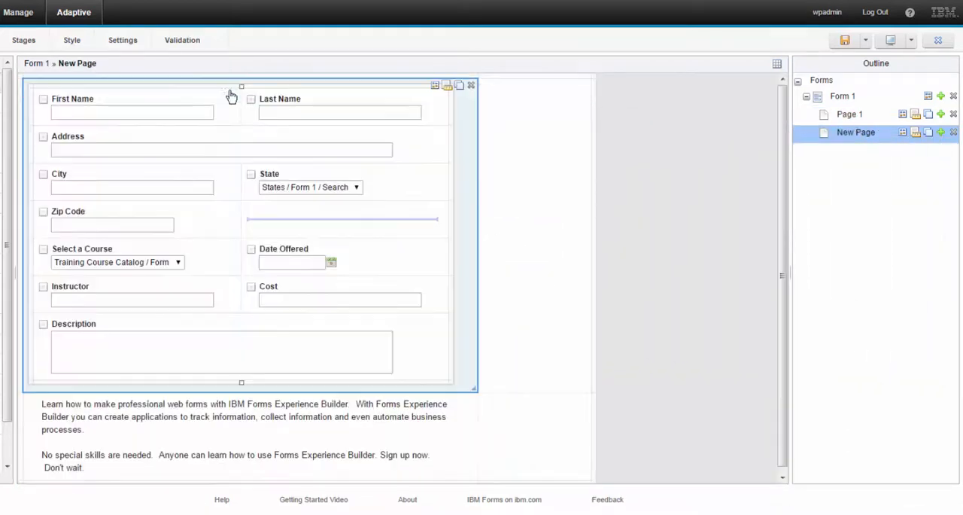
pyautogui.moveTo(614, 381)
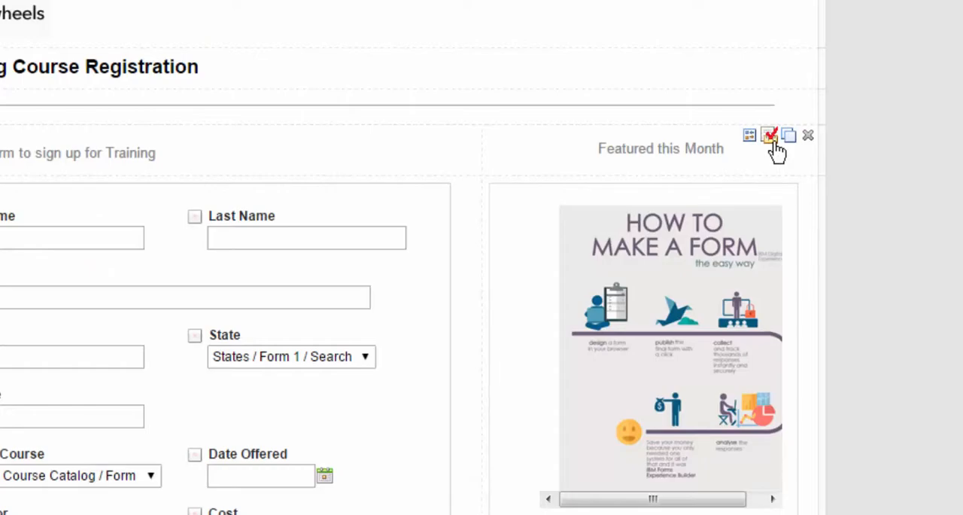
# Review Rule 1 hiding the Featured this Month section below 815 pixels, then cancel without changes.
pyautogui.click(770, 136)
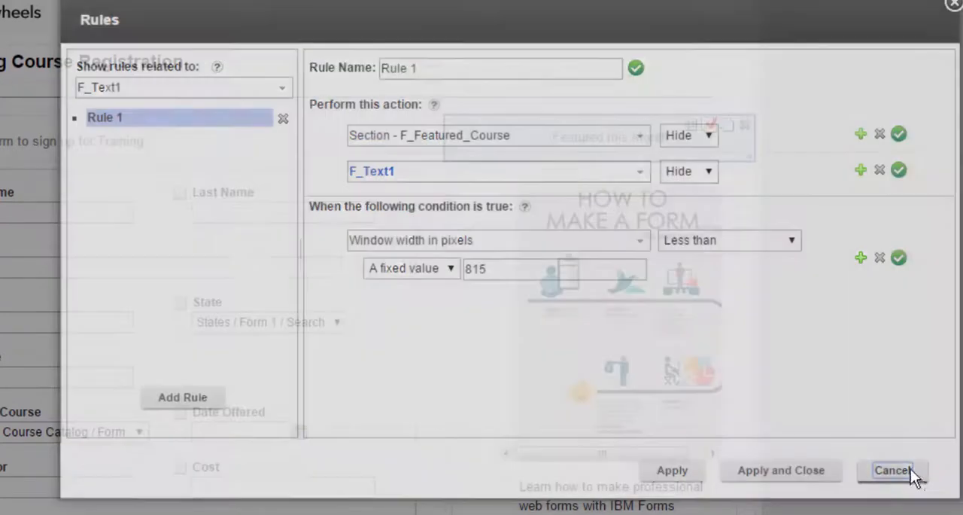
pyautogui.click(893, 469)
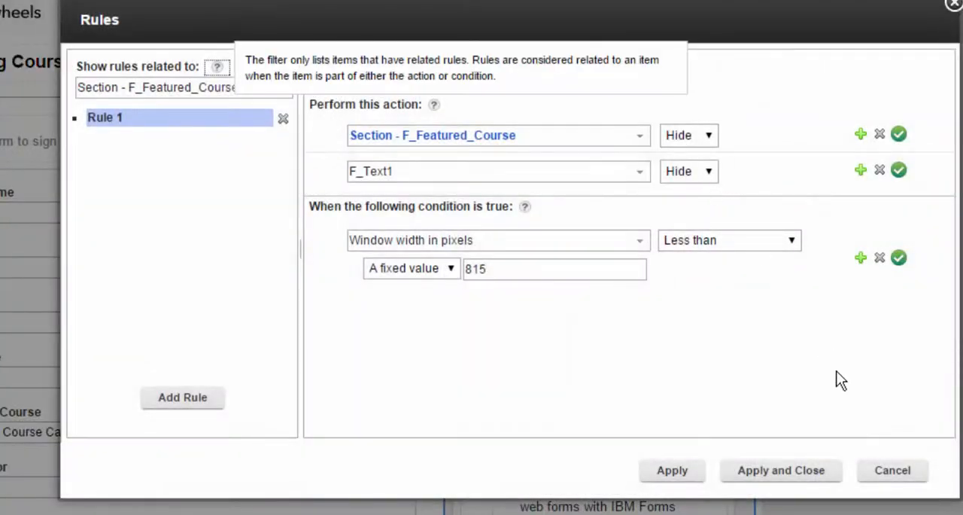
pyautogui.click(893, 470)
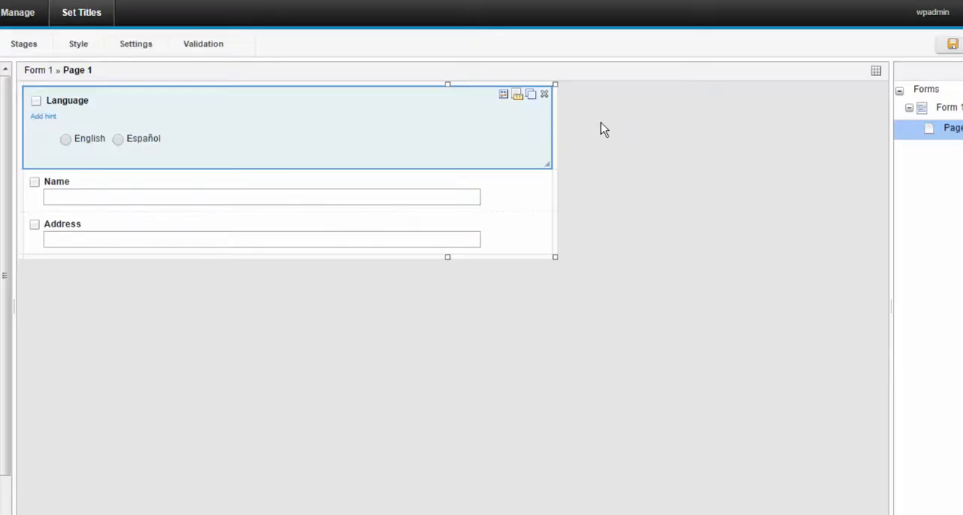
# Add a setTitle JavaScript to the Language field's onItemChange event.
pyautogui.click(503, 94)
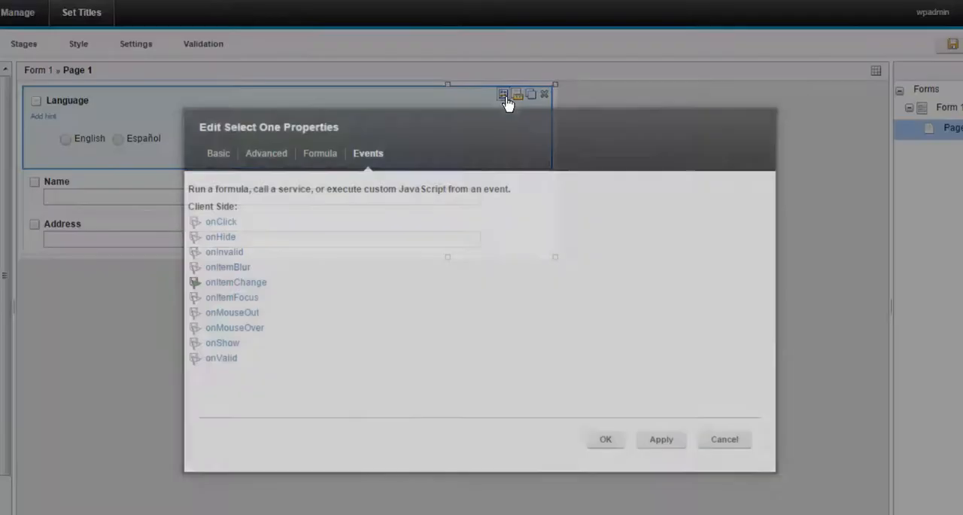
pyautogui.click(235, 282)
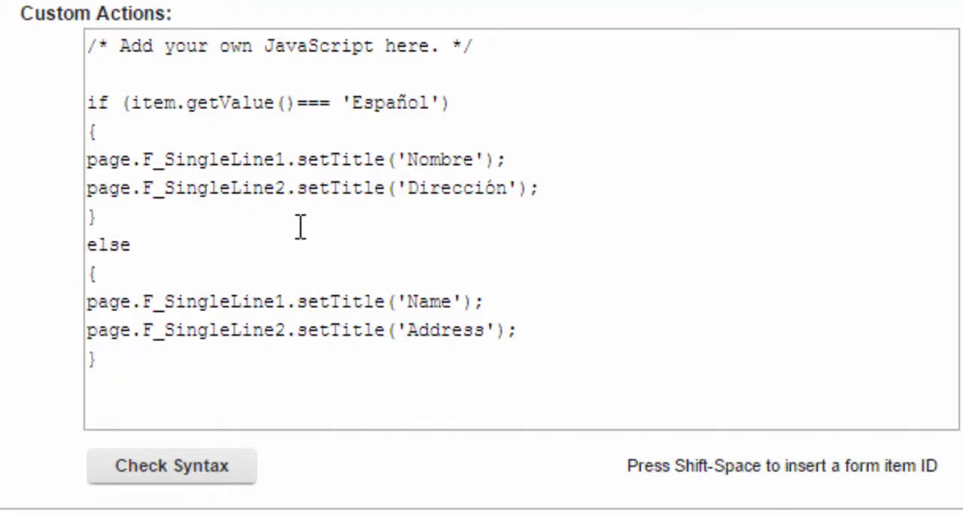
pyautogui.moveTo(464, 229)
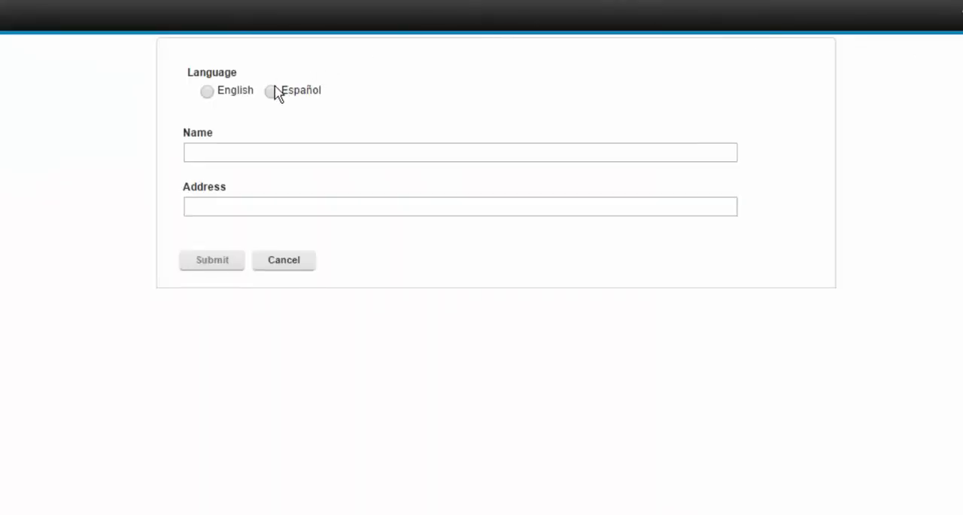
# Preview switching Language between Español and English to relabel Name and Address.
pyautogui.click(271, 91)
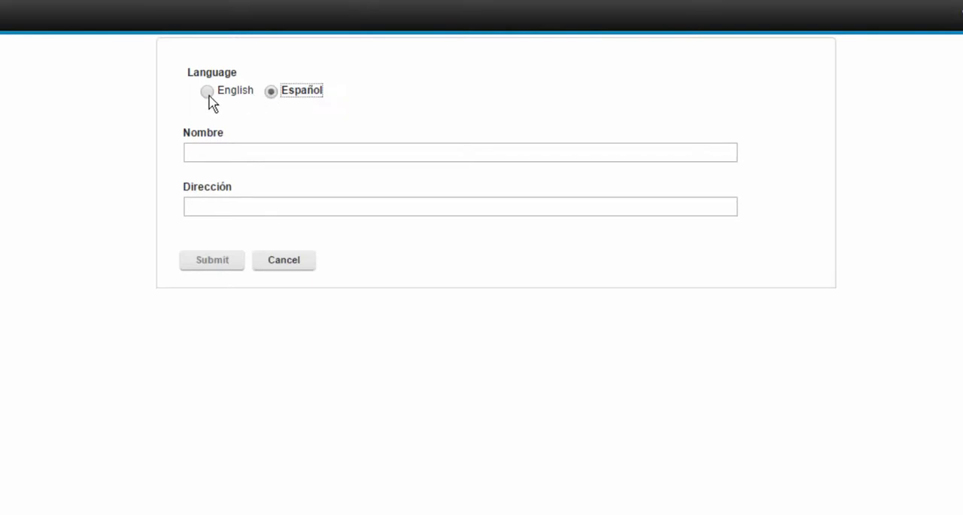
pyautogui.click(207, 90)
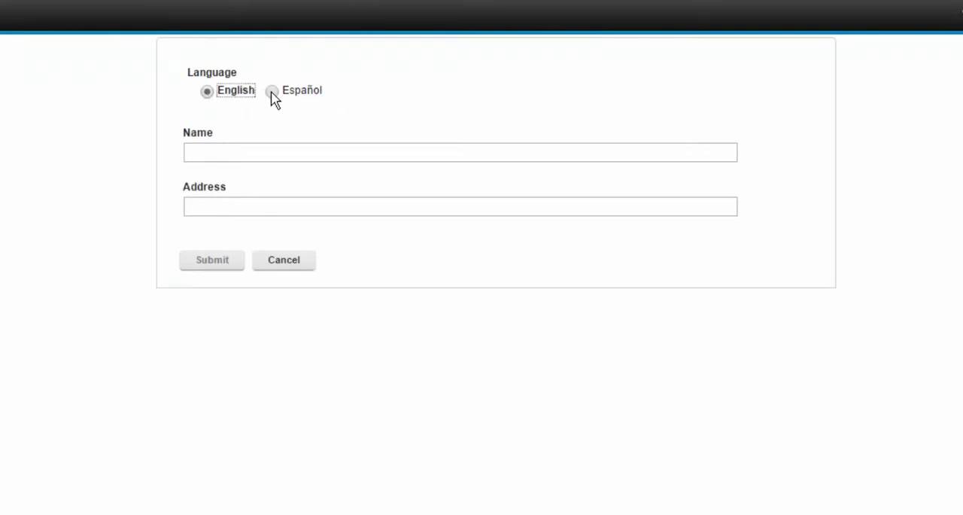
pyautogui.click(271, 90)
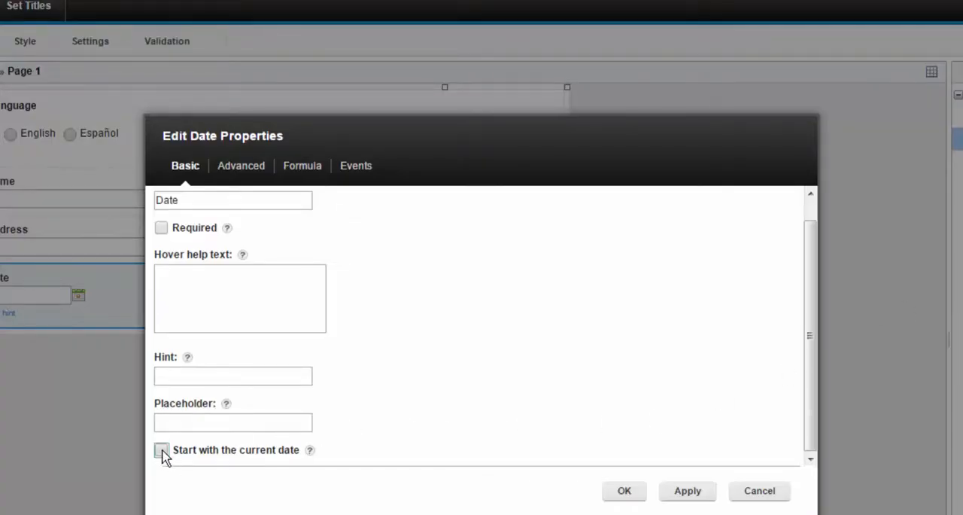
# Make the Date field start with the current date, then view the Table Style button choices.
pyautogui.click(161, 450)
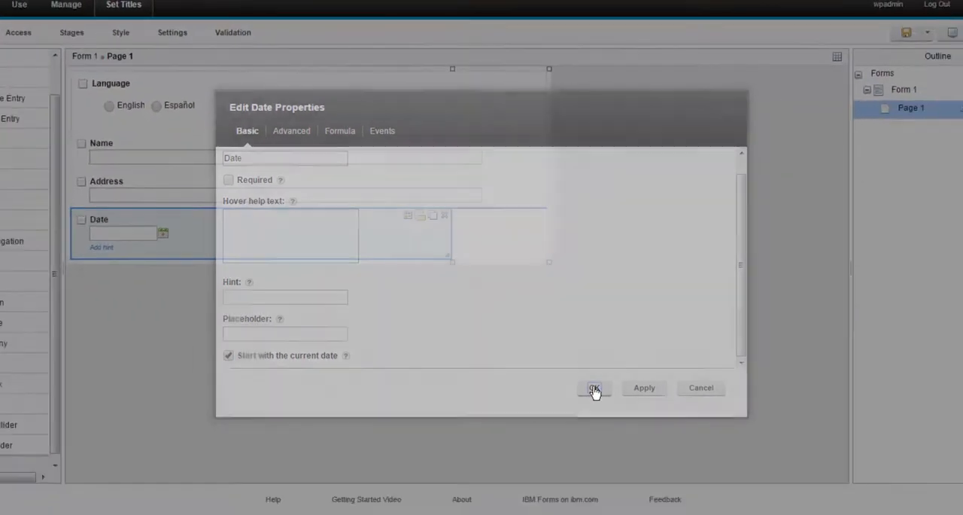
pyautogui.click(594, 388)
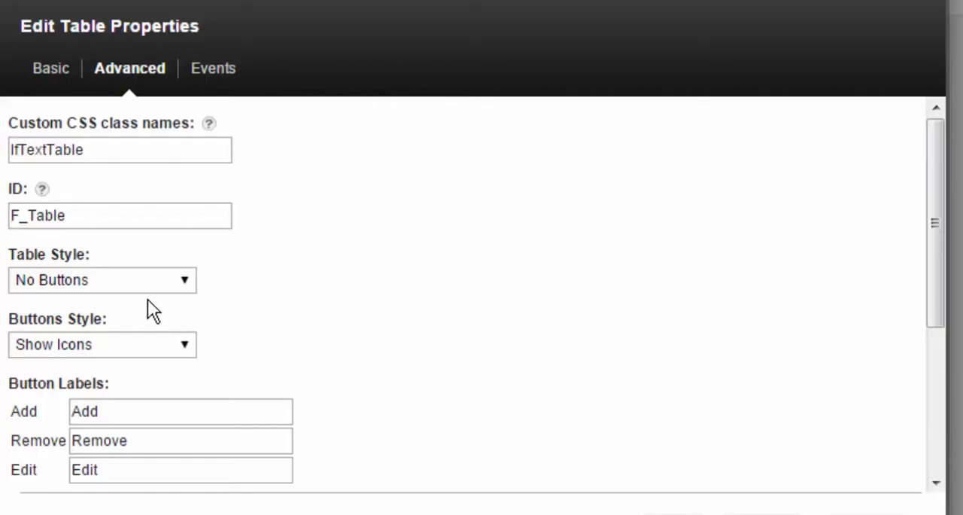
pyautogui.click(102, 279)
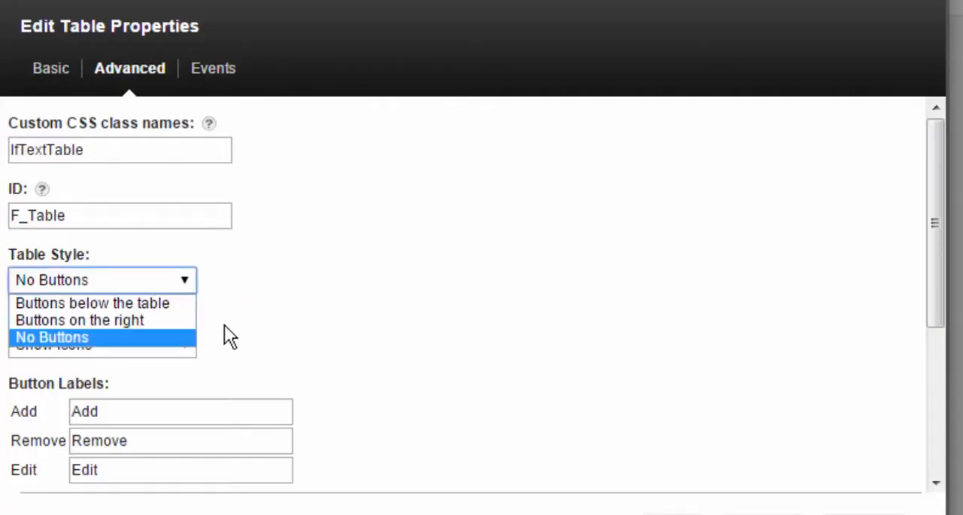